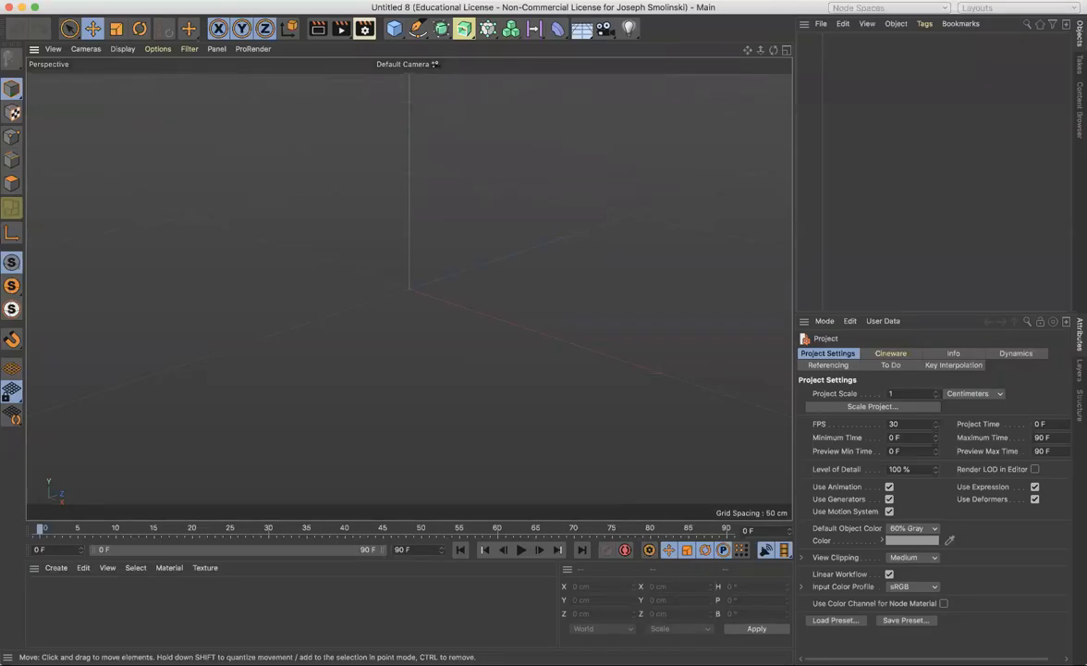
mouse_move(695, 78)
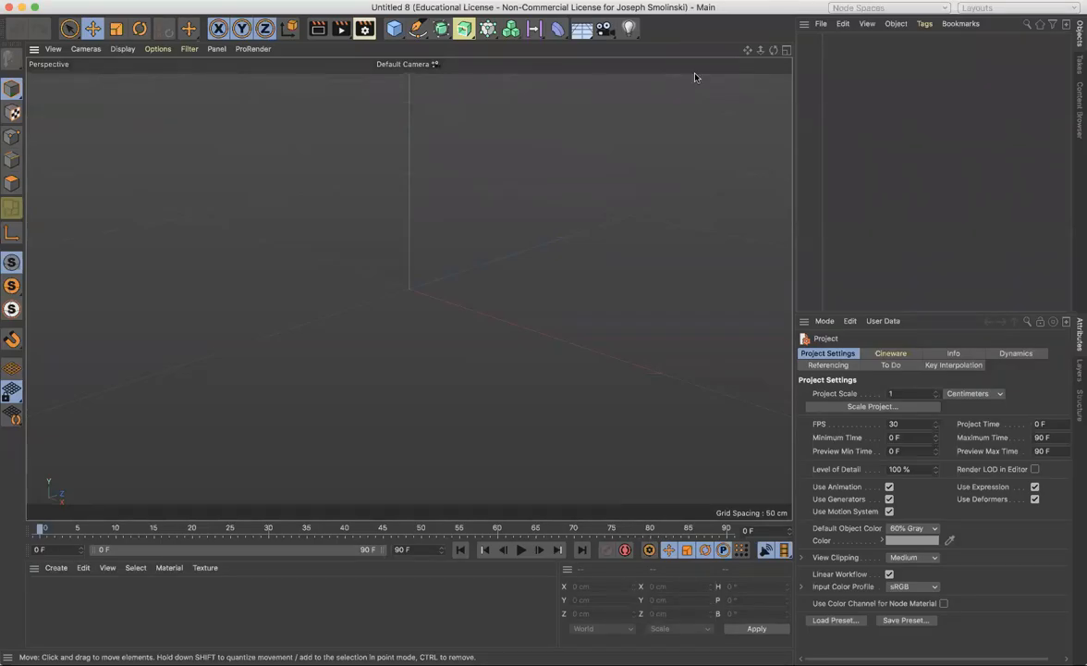
mouse_move(644, 23)
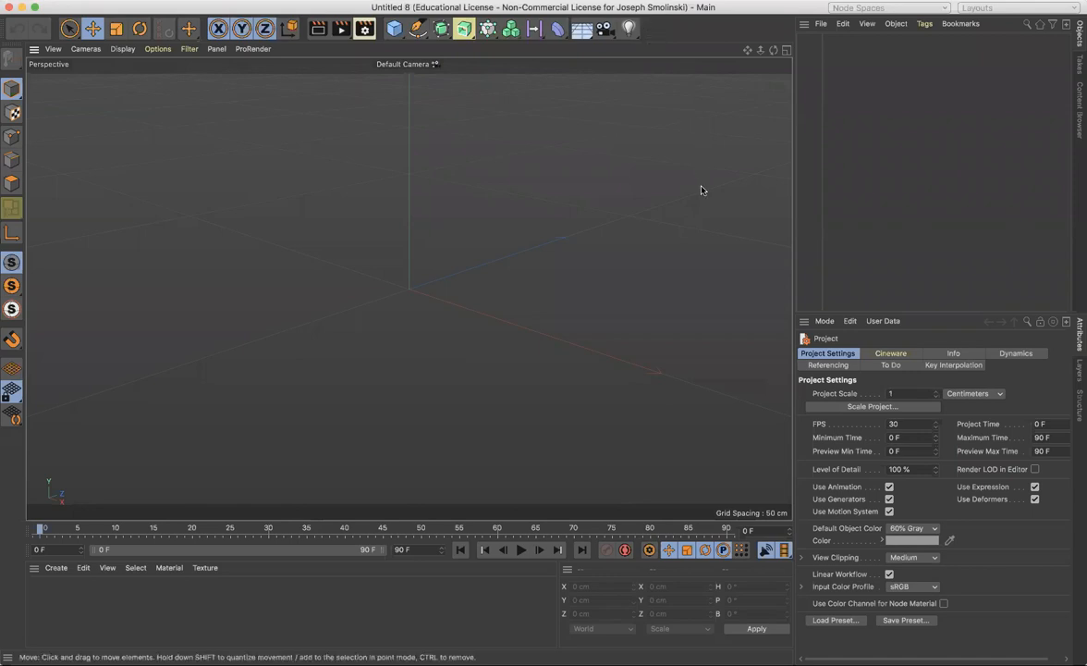
mouse_move(549, 160)
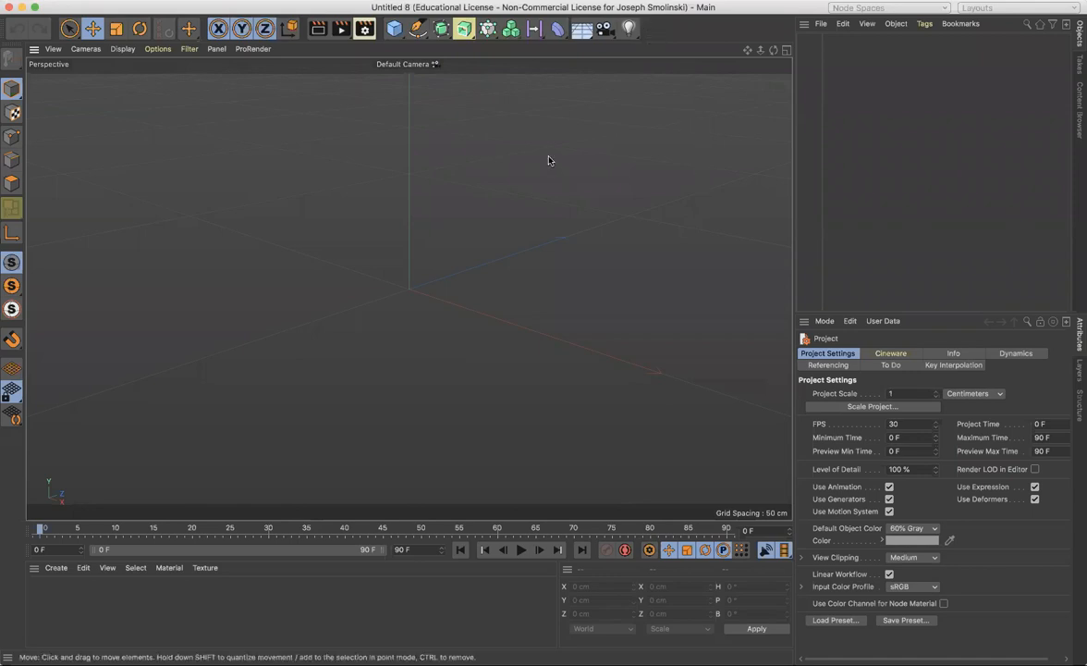
mouse_move(469, 152)
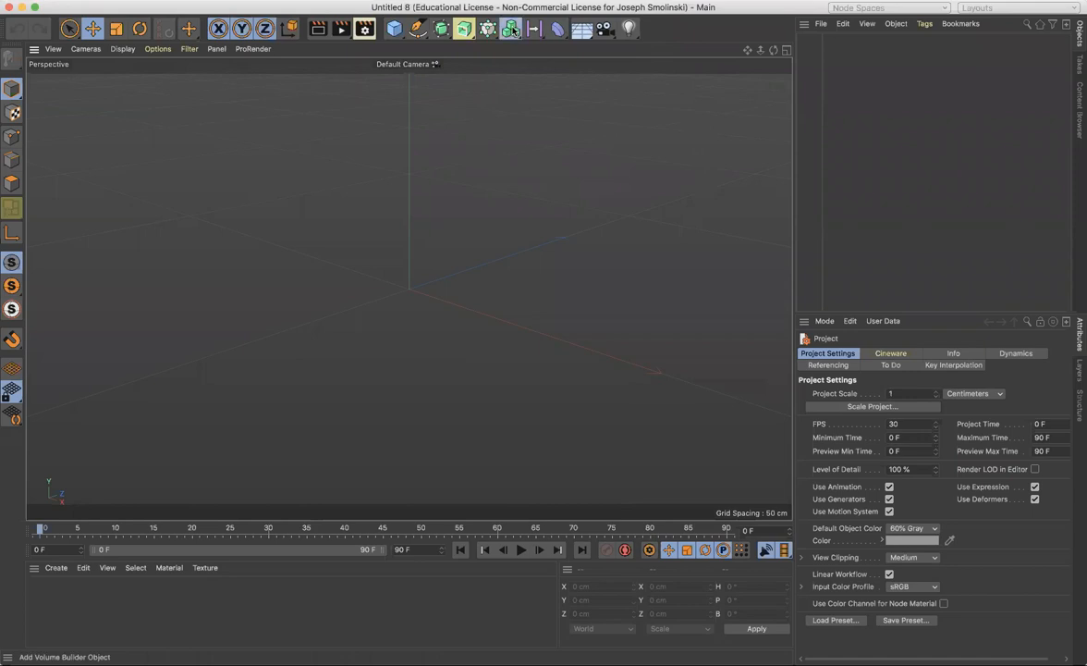
Step: Add a Volume Builder, a Cube and a Sphere, and raise the sphere onto the cube
click(512, 28)
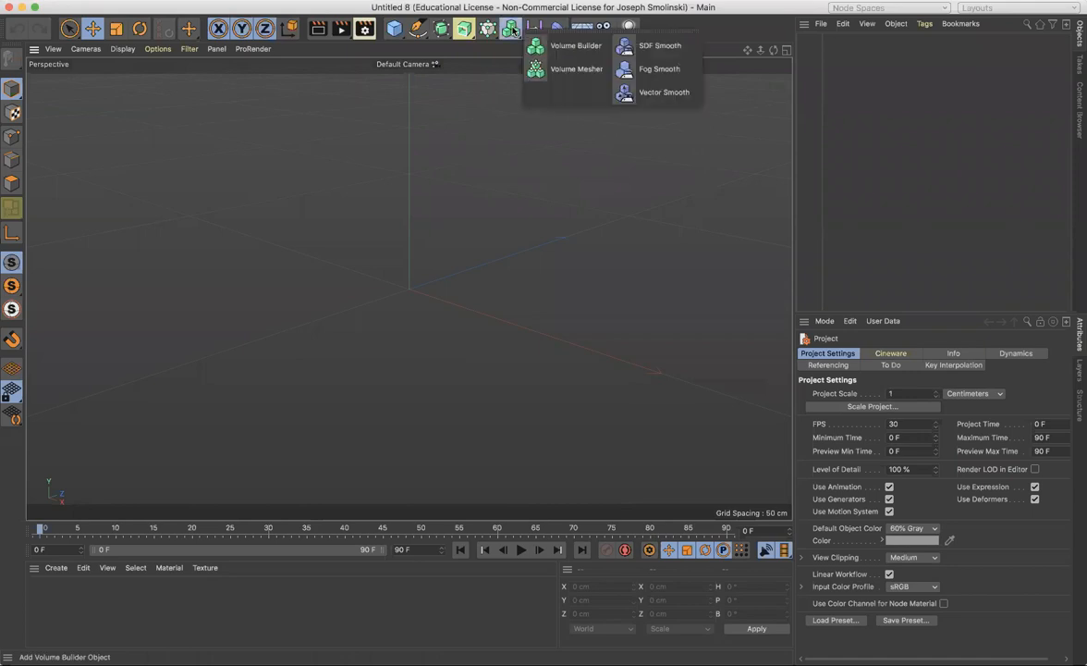
mouse_move(576, 45)
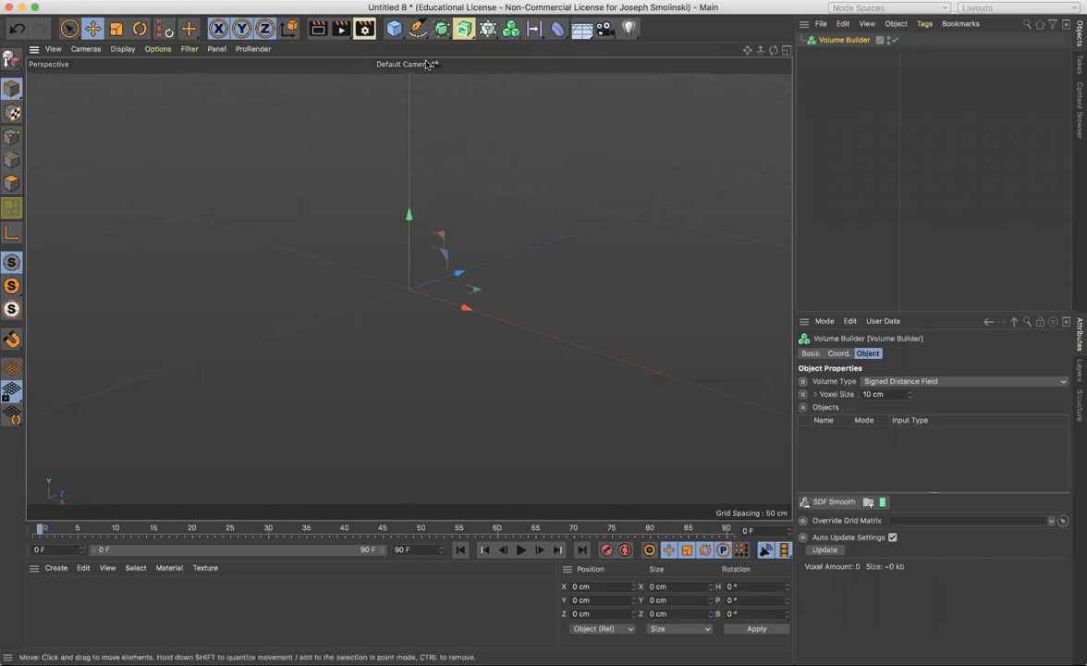
click(393, 28)
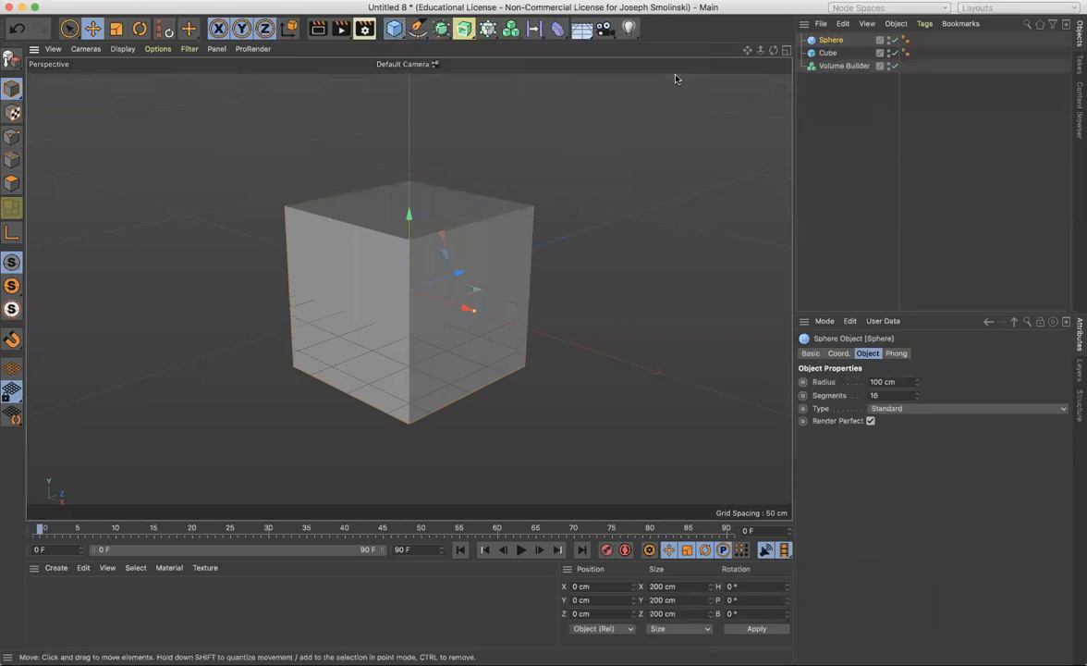
drag(410, 215, 410, 138)
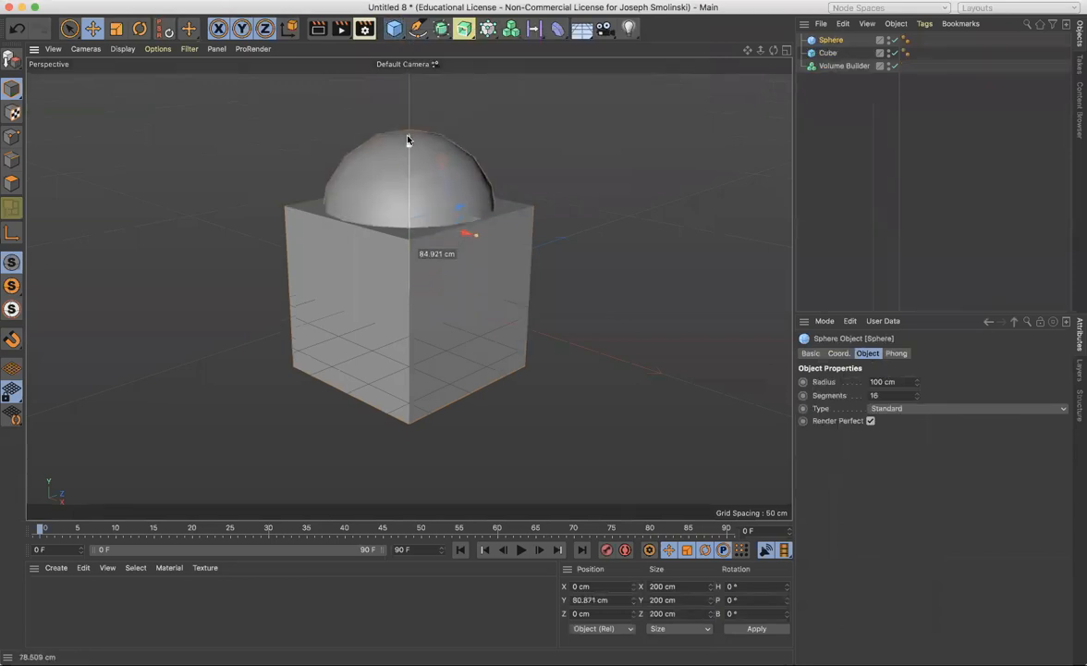
drag(407, 138, 409, 99)
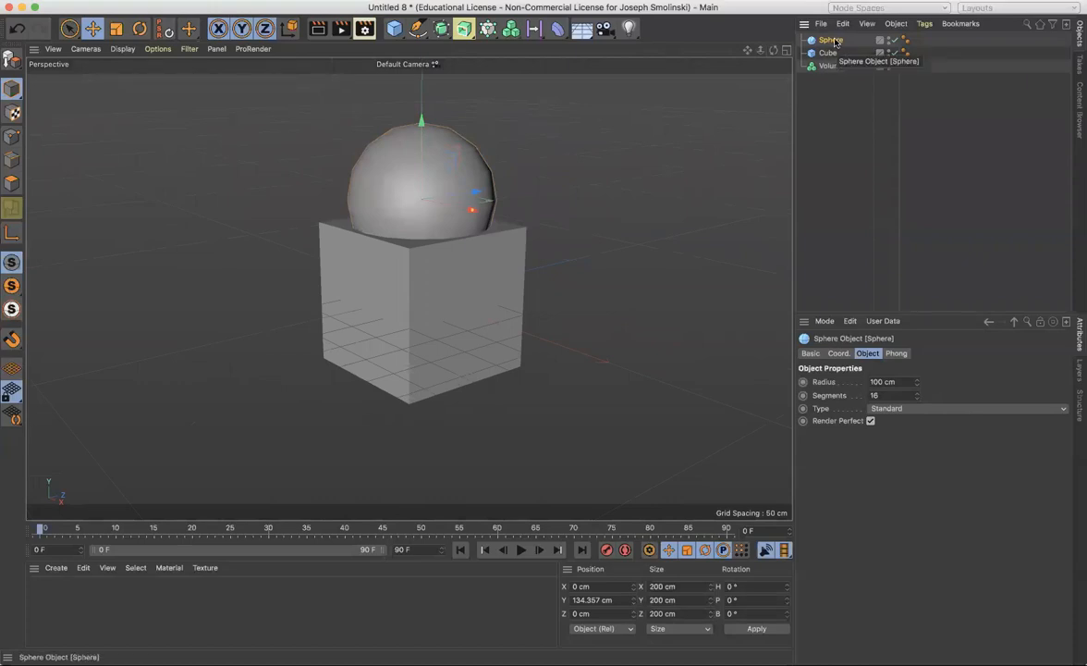
mouse_move(876, 328)
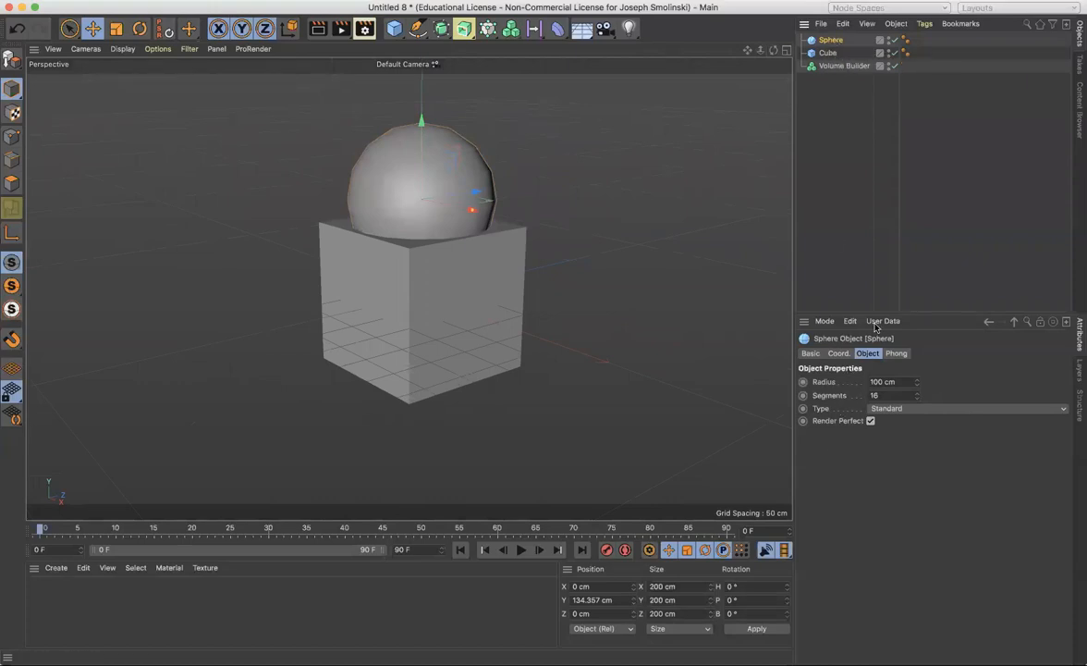
Step: Set the sphere's Segments to 72
click(892, 395)
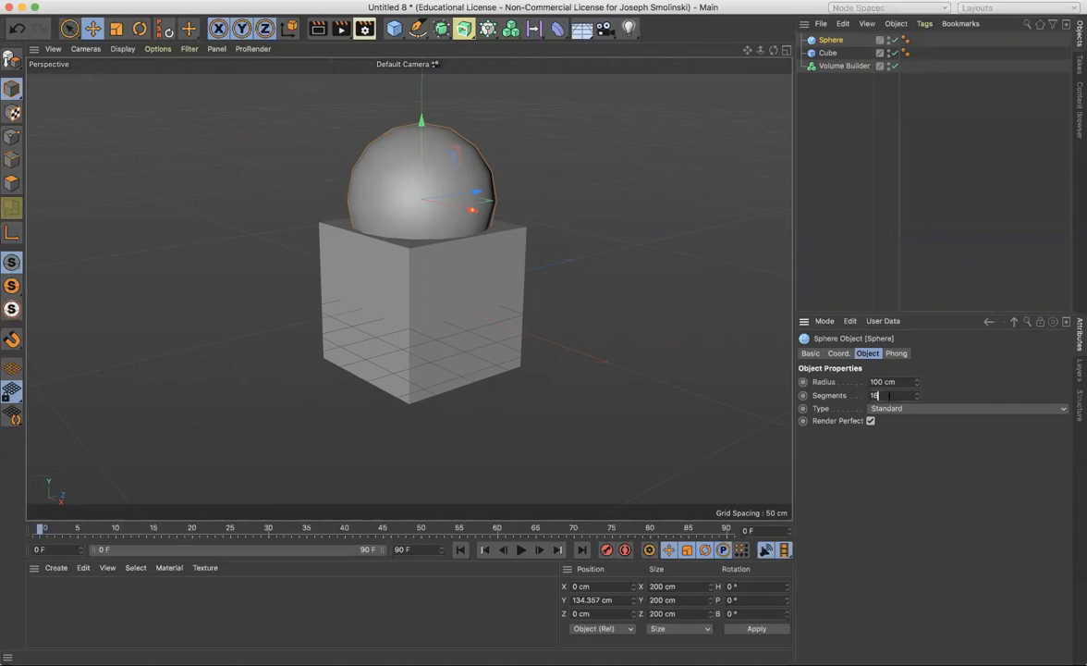
text(72)
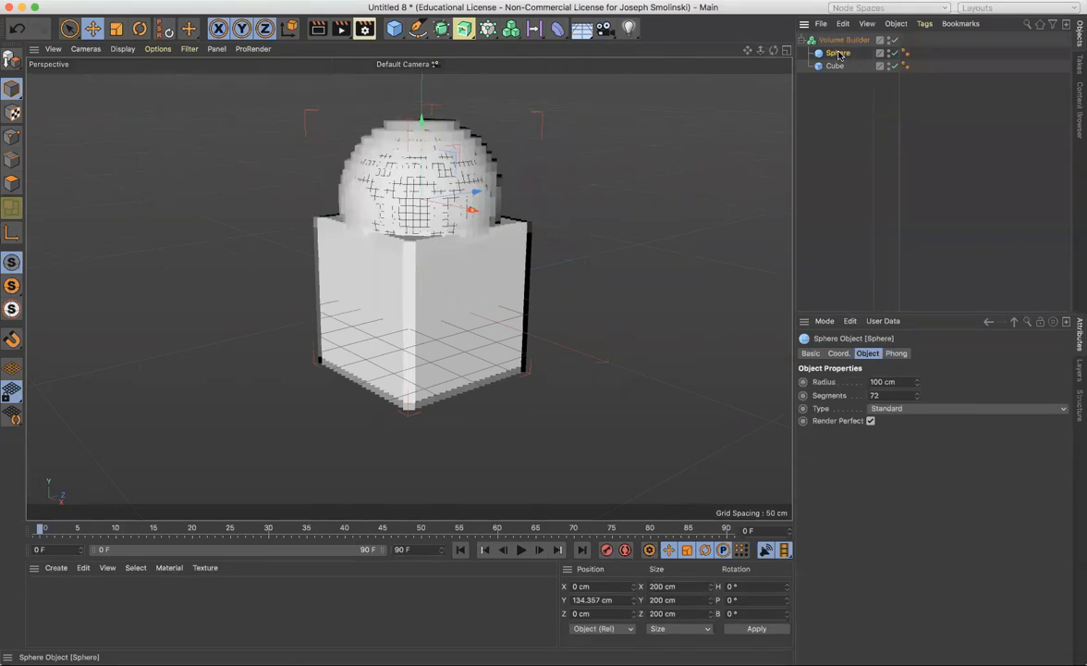
mouse_move(838, 52)
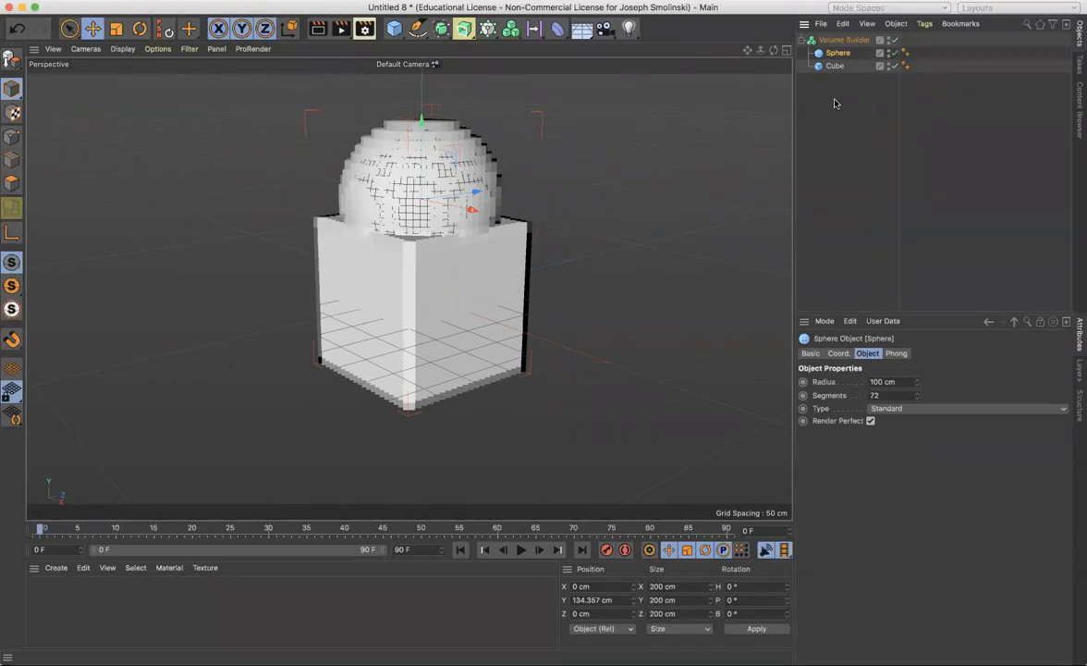
Step: Change the Volume Builder's Voxel Size from 10 cm to 1 cm
click(843, 39)
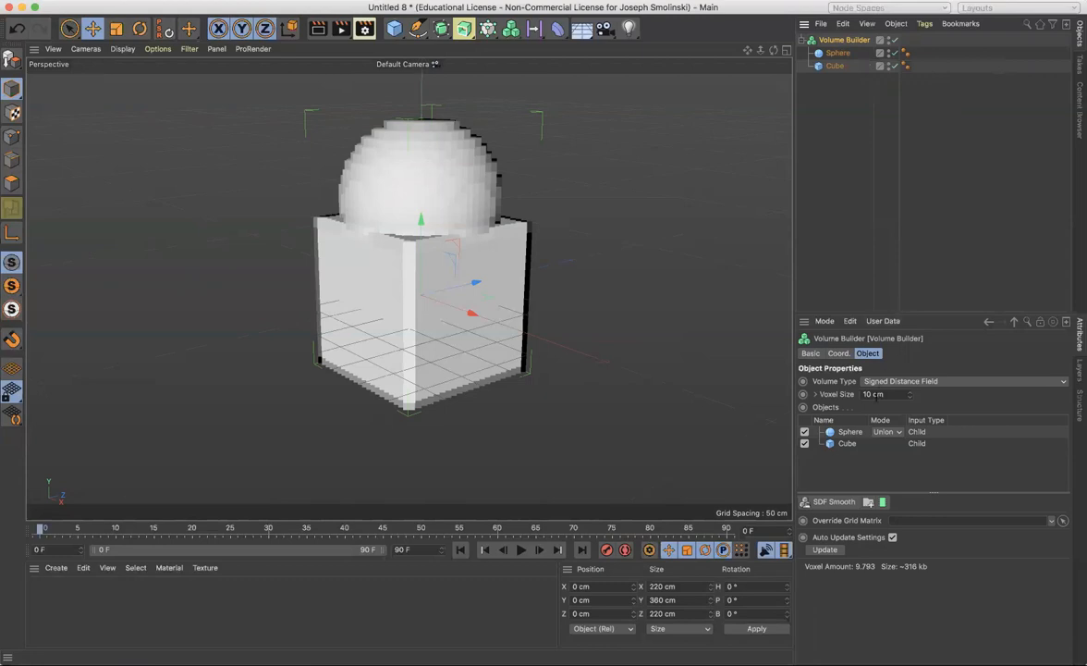
click(883, 394)
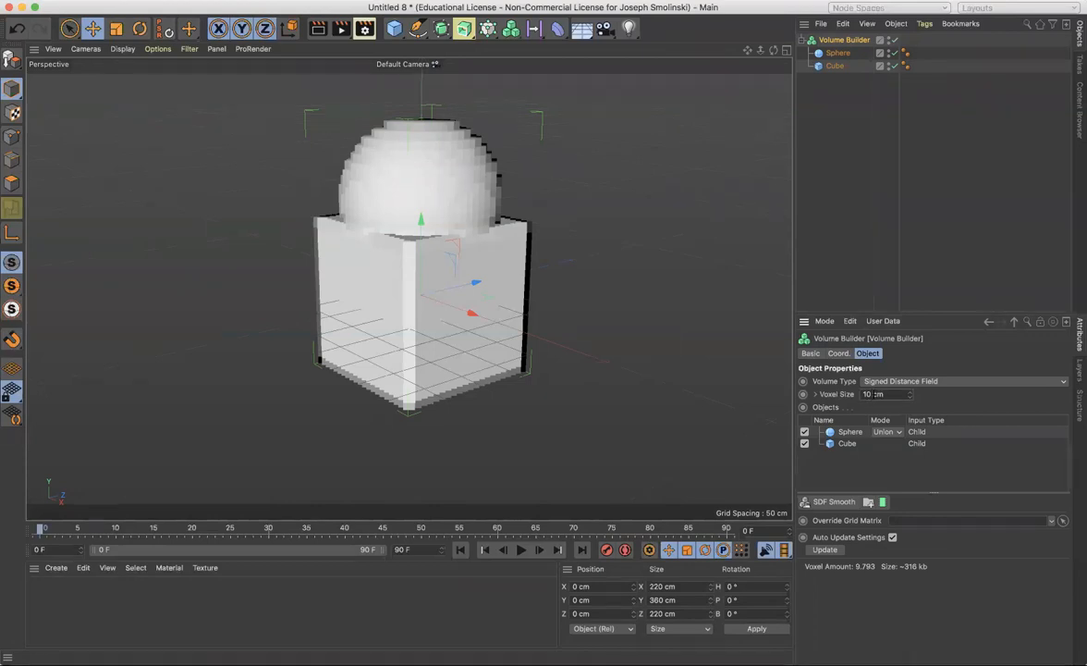
click(883, 394)
text(1)
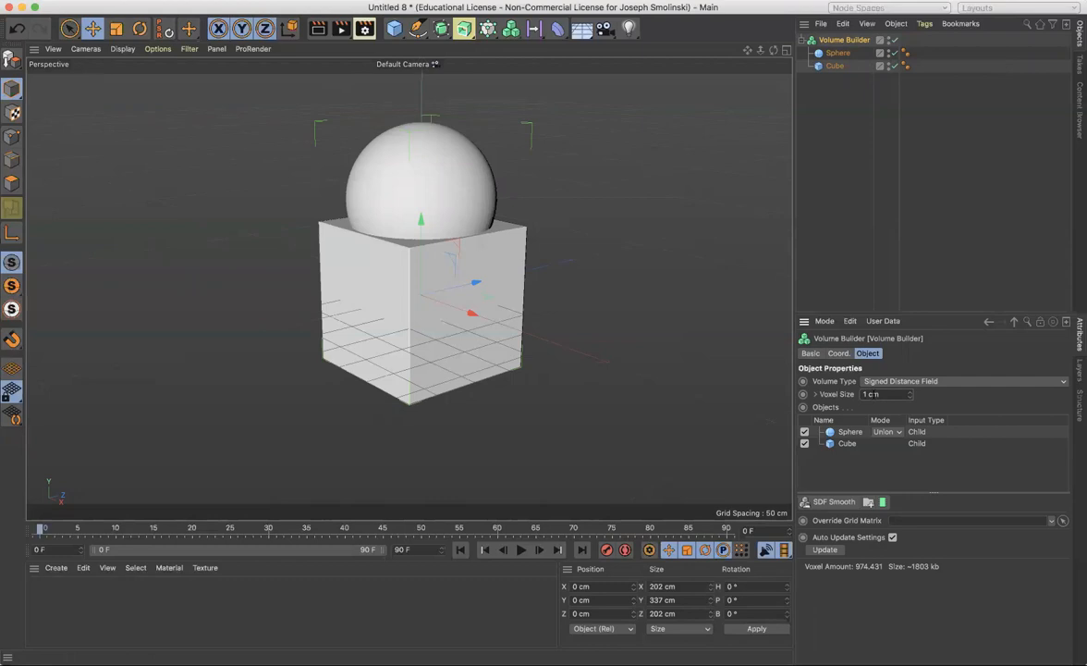
mouse_move(849, 399)
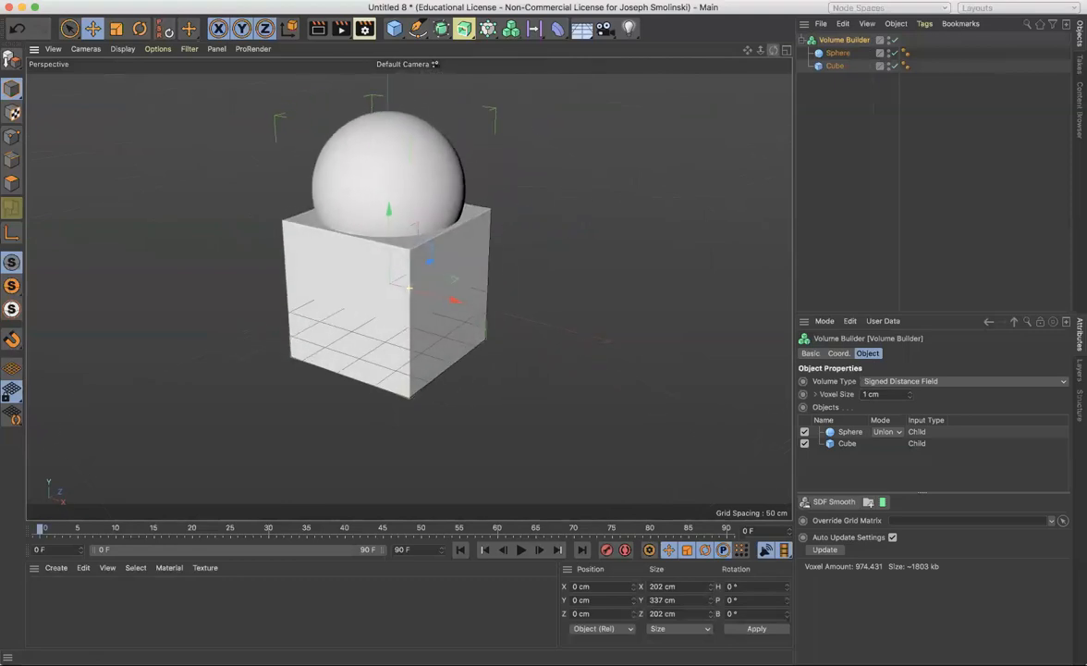
Step: Enable Fillet on the cube with a 6 cm radius, then reselect the Volume Builder
click(835, 66)
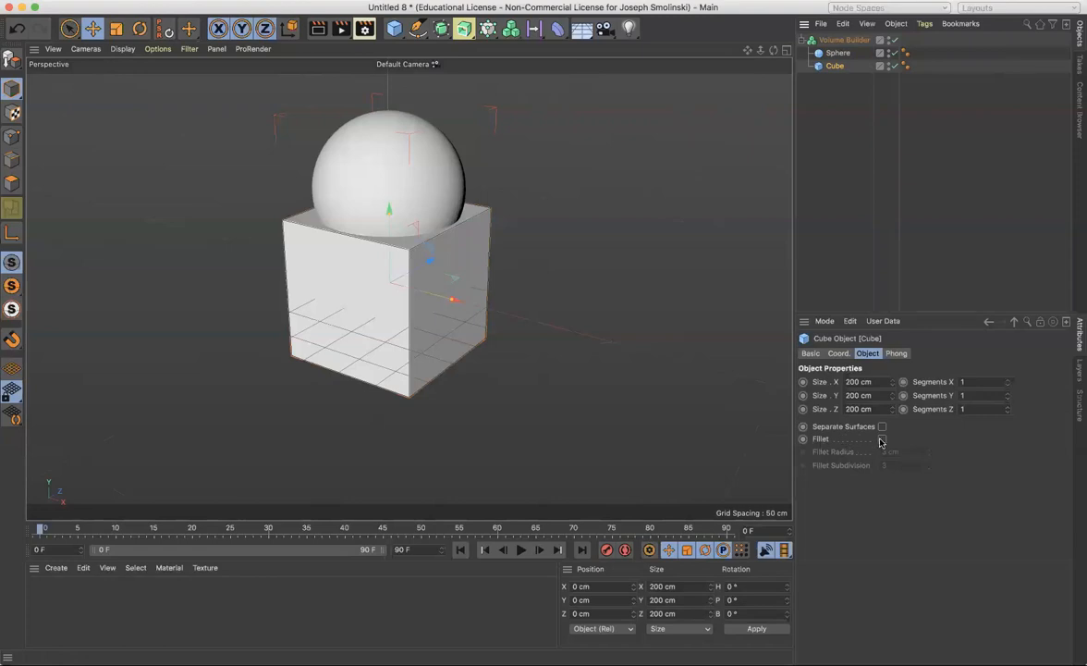
click(881, 438)
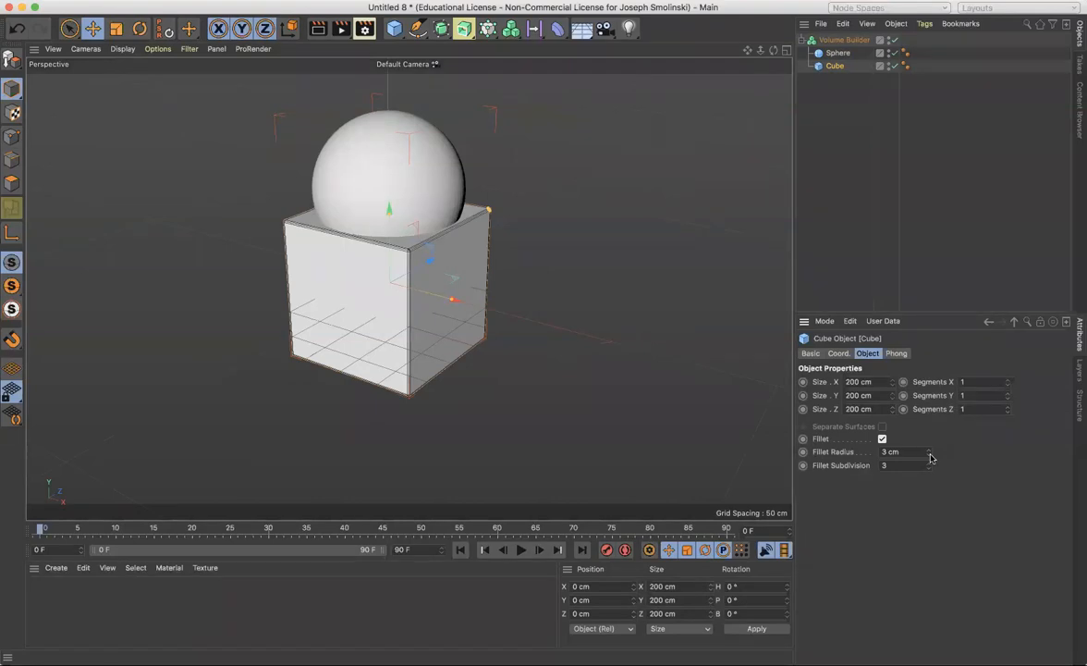
drag(911, 451, 930, 451)
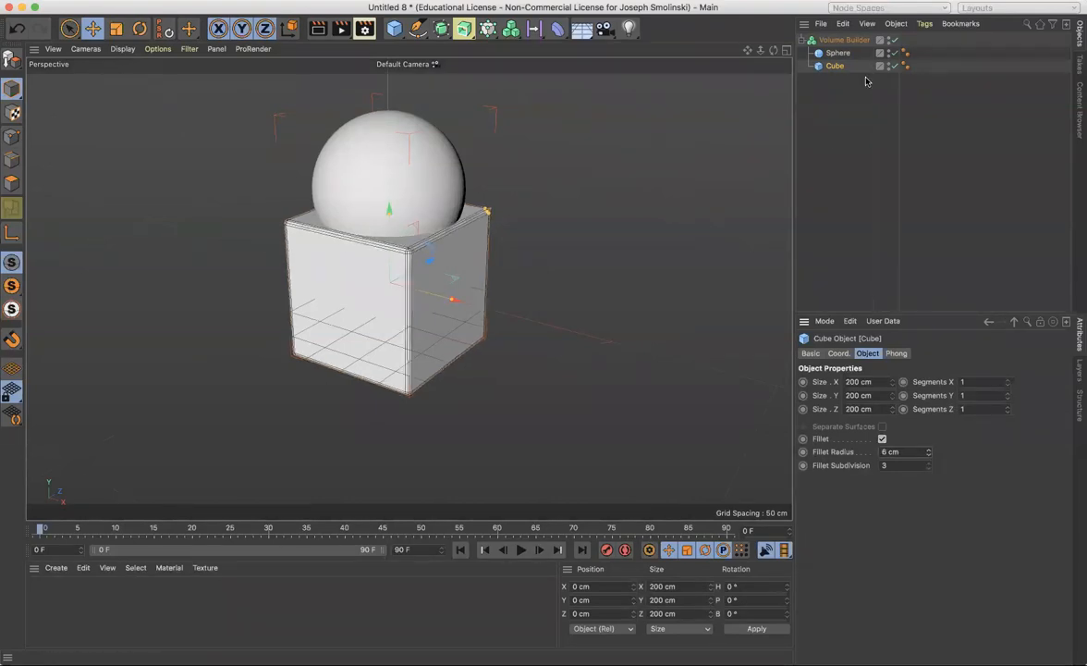
click(843, 40)
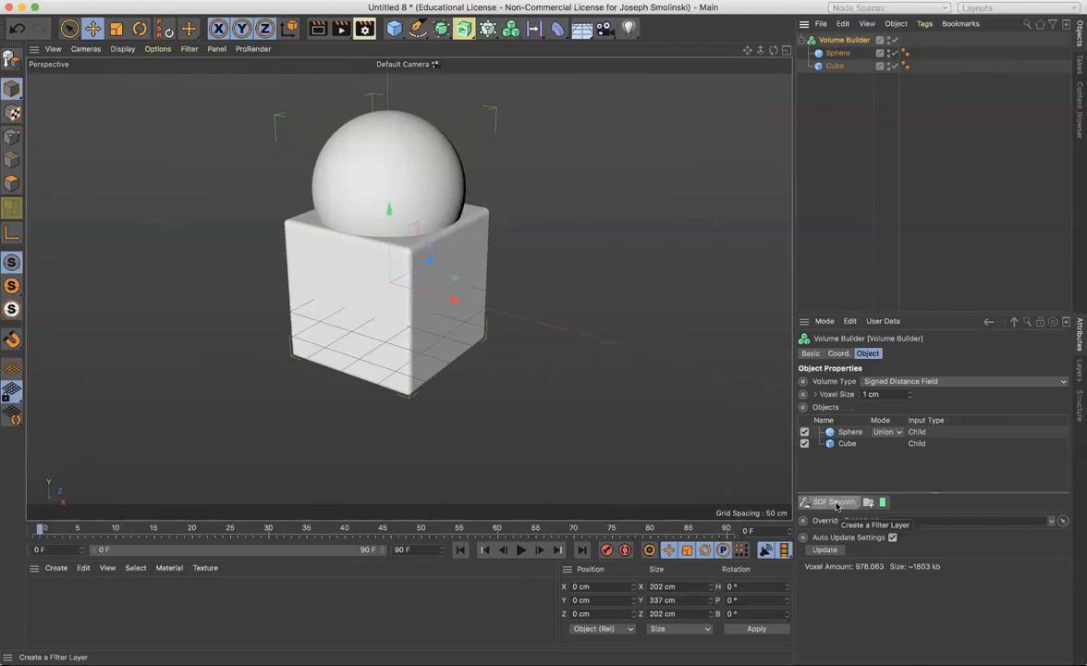
Step: Add an SDF Smooth filter layer and test its Strength, returning it to 100%
click(833, 502)
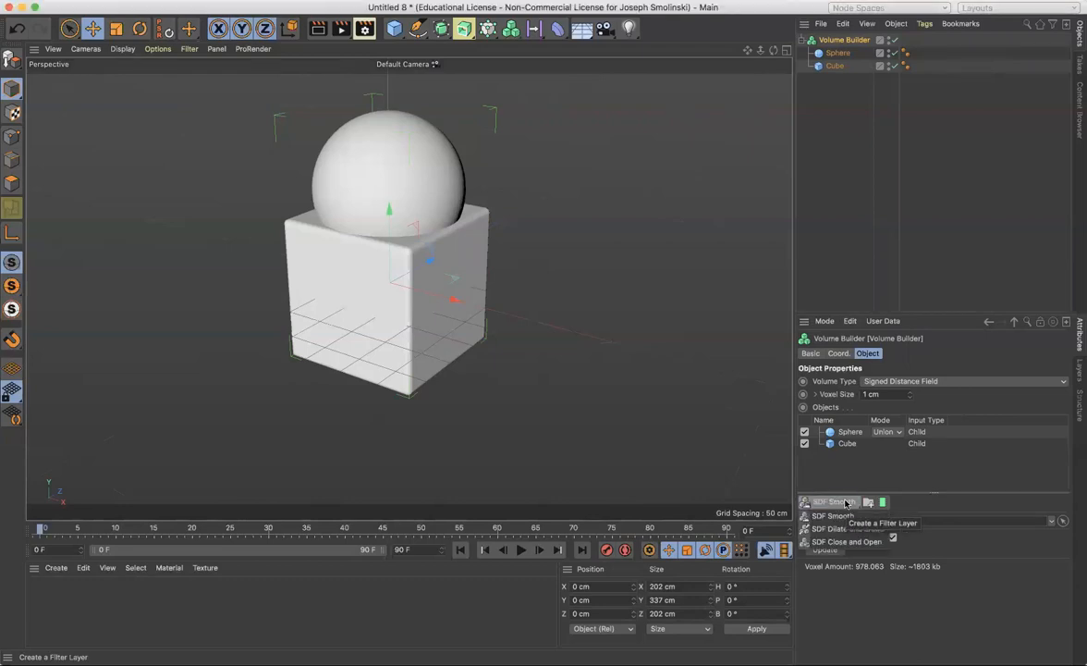
click(833, 515)
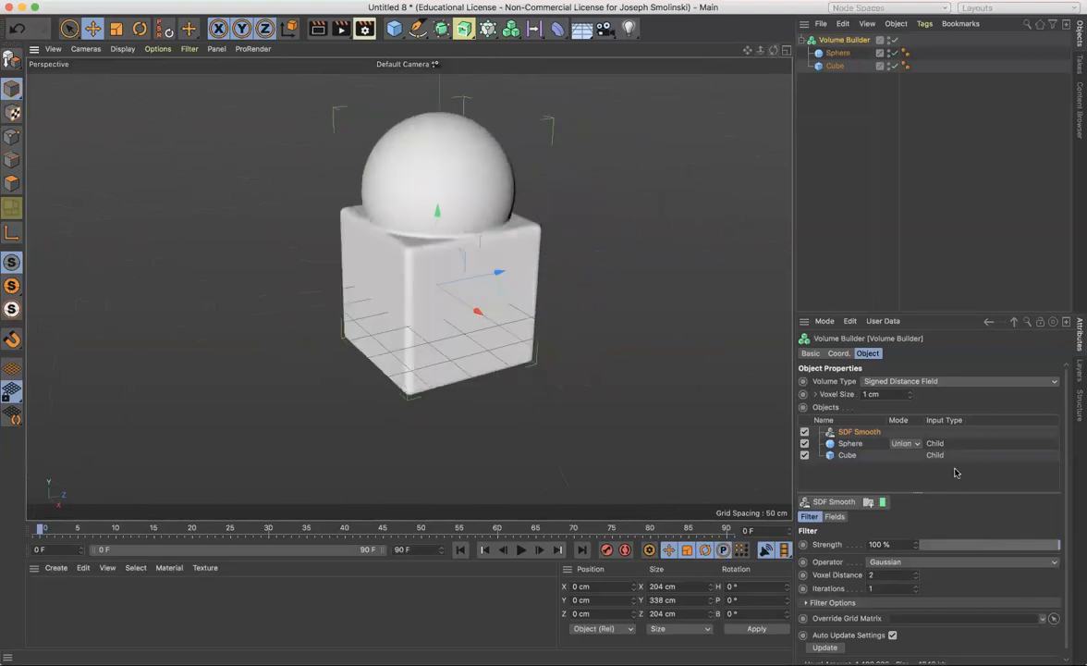
mouse_move(919, 577)
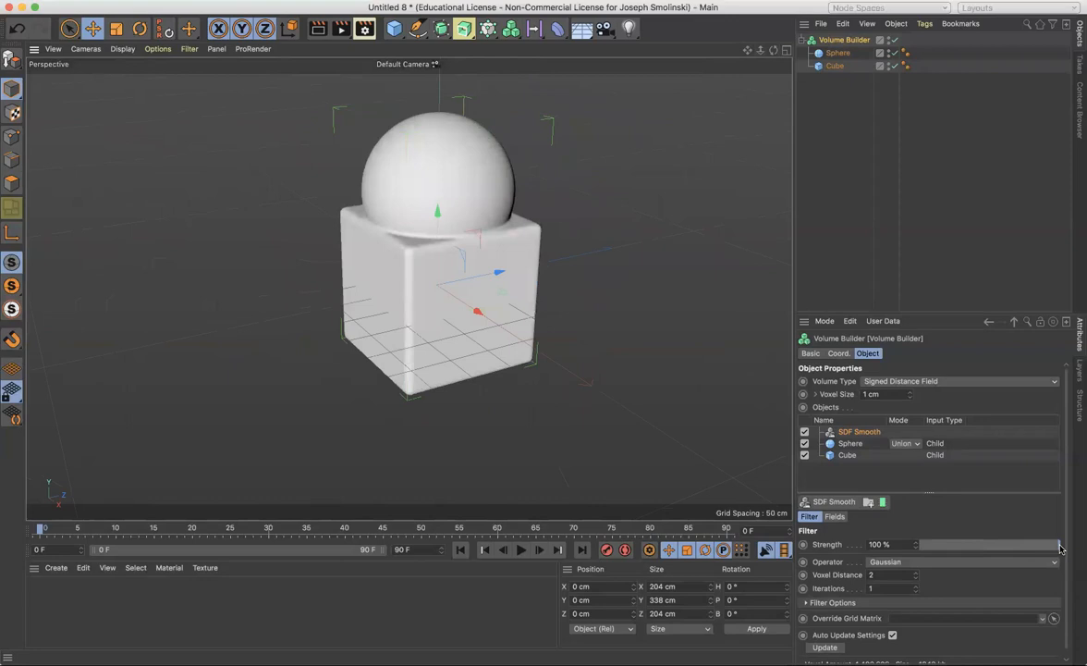
drag(1054, 543, 984, 543)
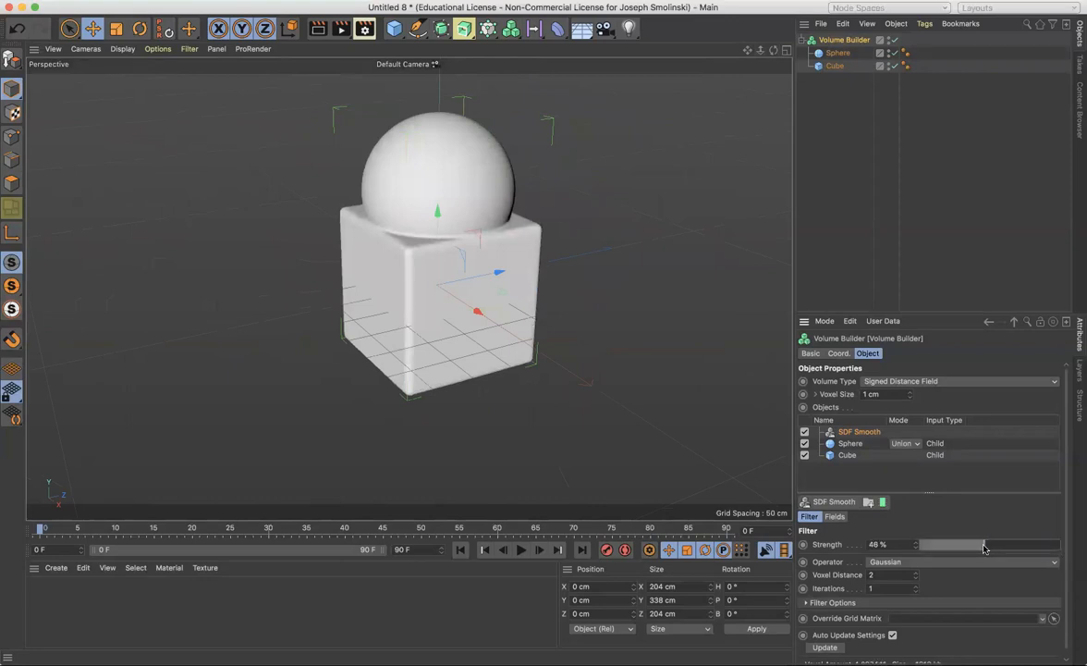
drag(952, 544, 1035, 543)
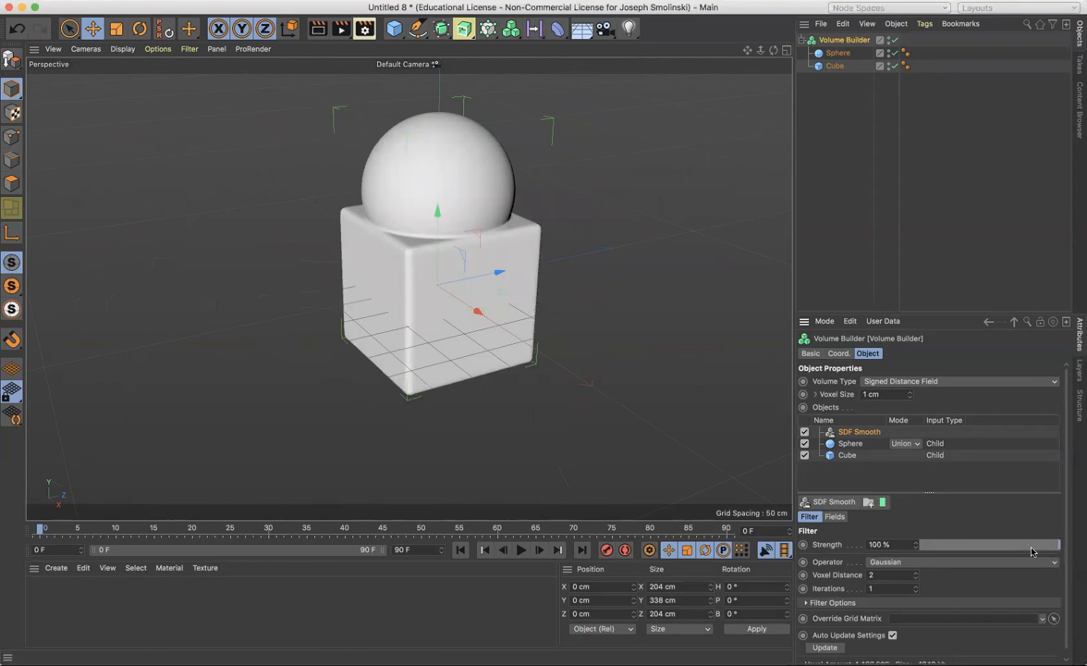
click(893, 544)
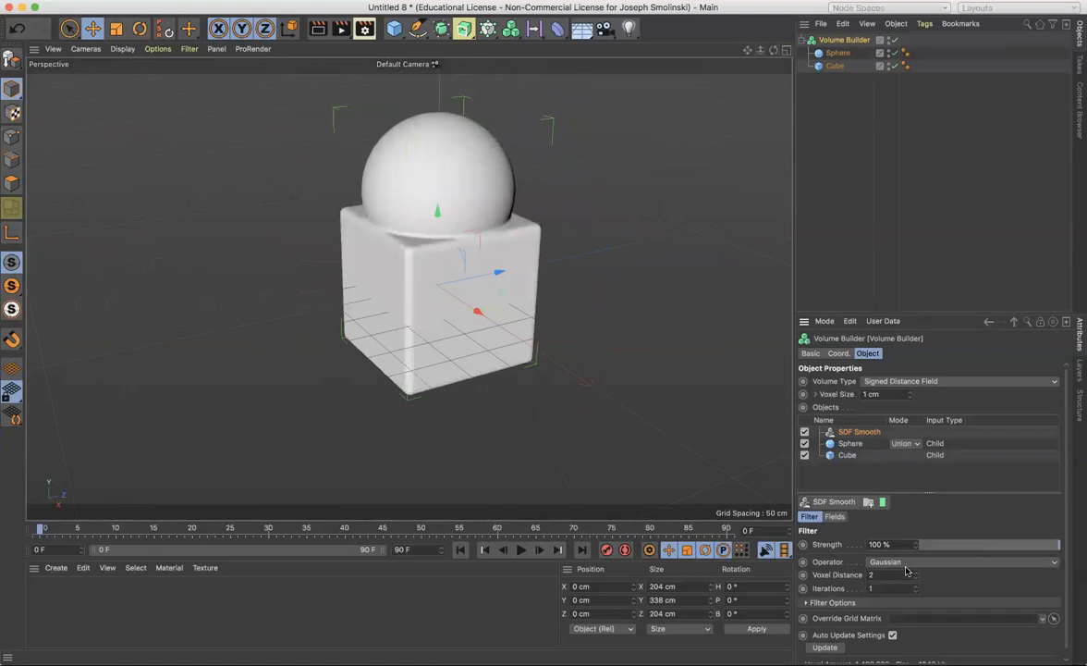
mouse_move(917, 577)
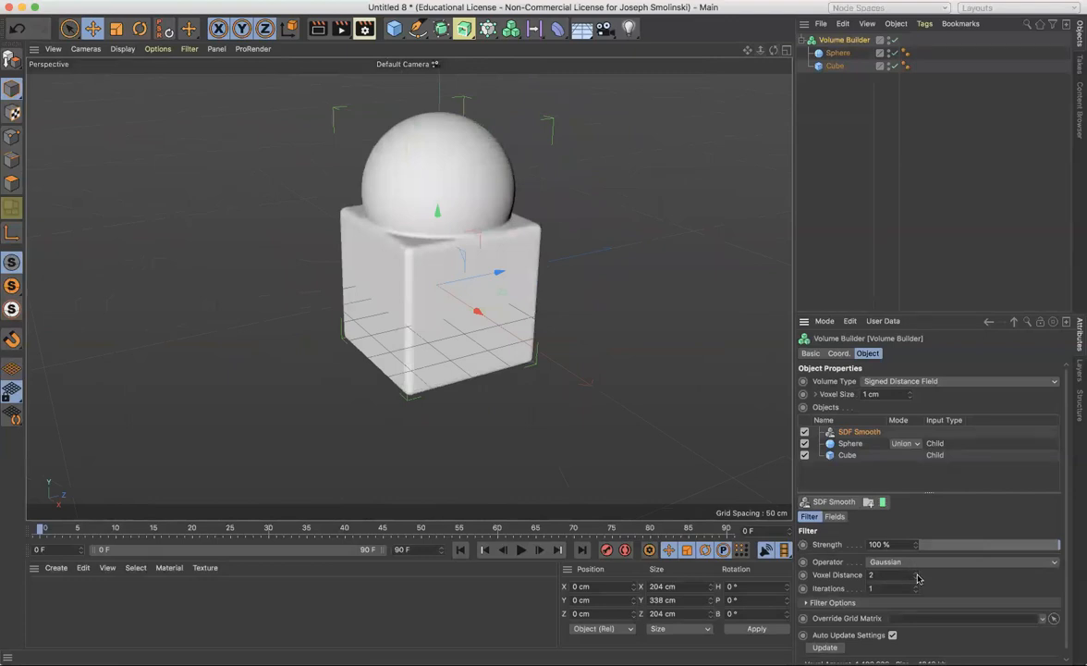
click(871, 574)
text(4)
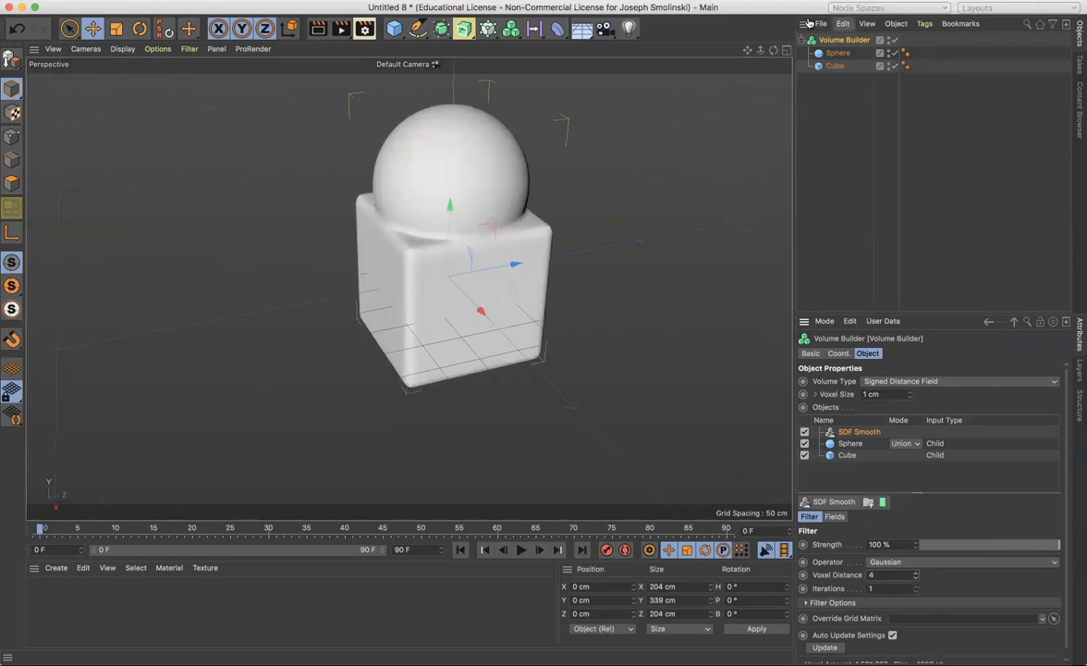
Step: Enlarge the sphere and shift it sideways off the cube's centre
click(837, 53)
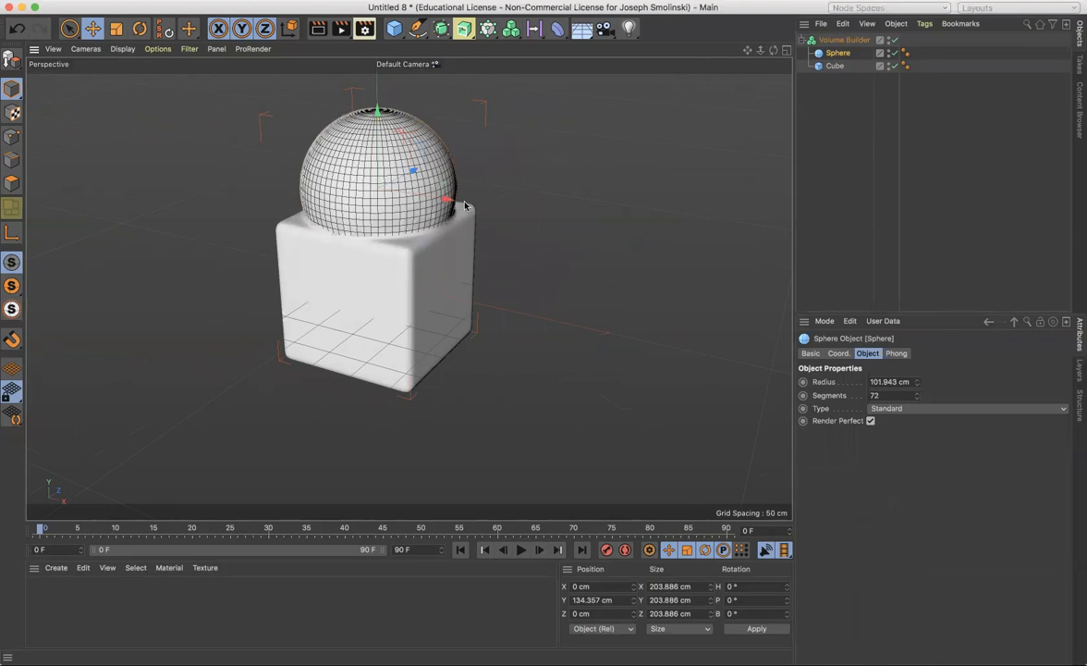
drag(448, 203, 444, 199)
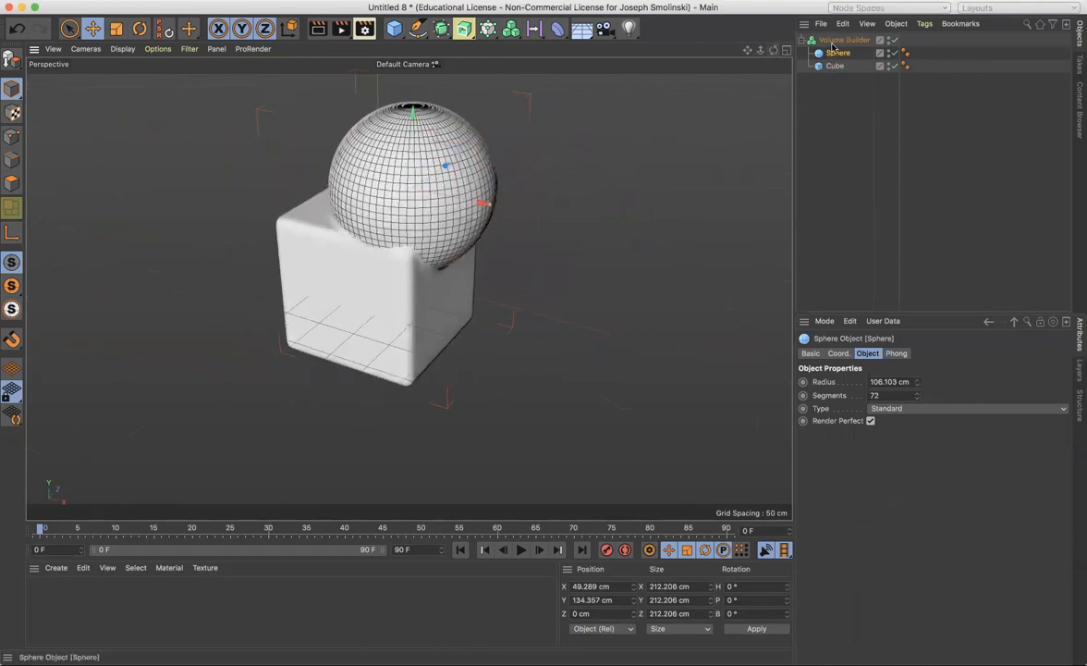
click(844, 40)
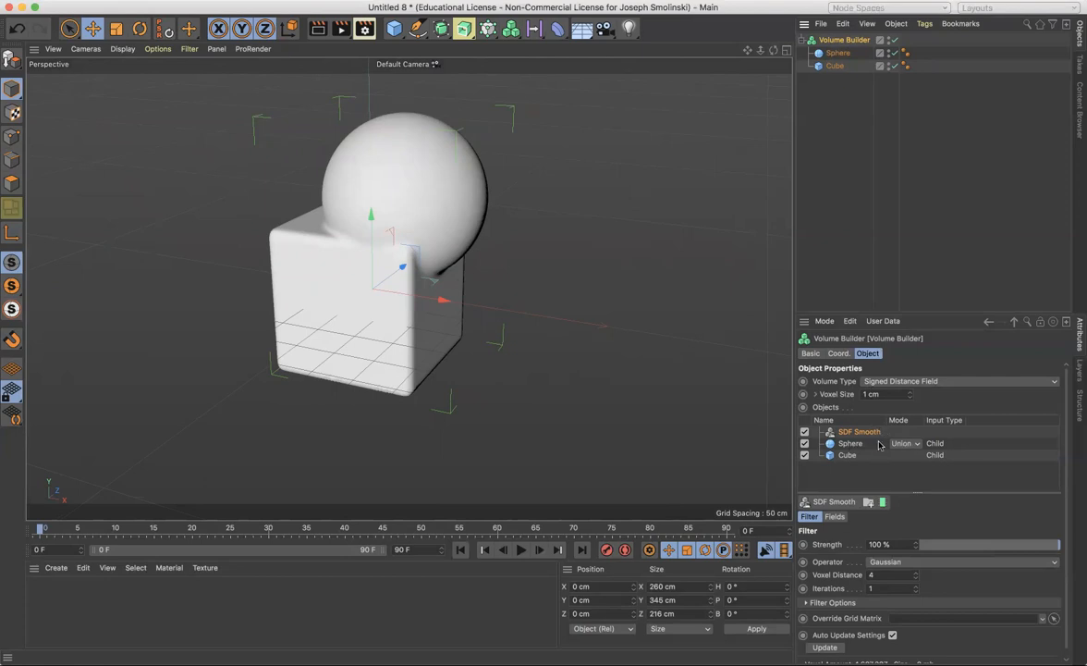
Step: Set the sphere's Mode to Subtract, carving a hollow into the cube's top
click(904, 443)
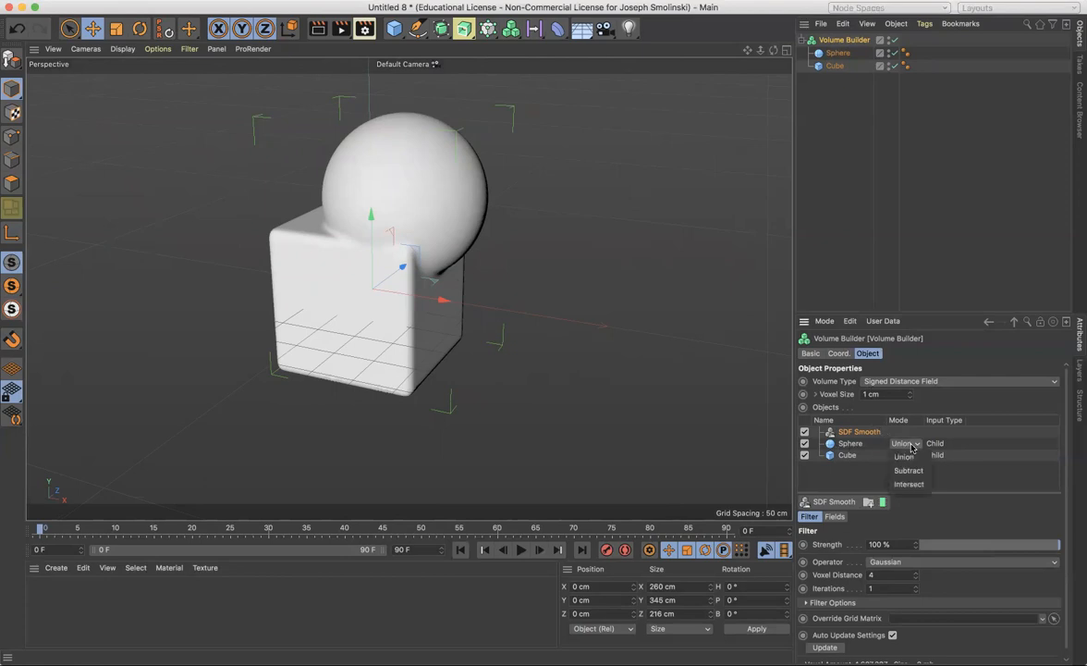
click(909, 470)
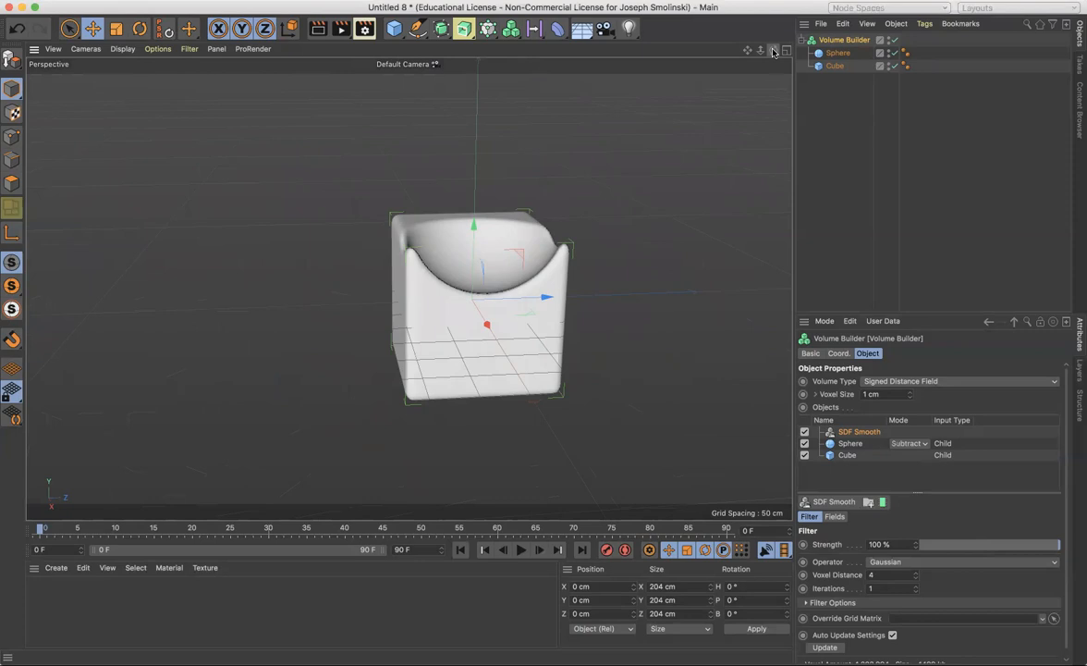
click(394, 28)
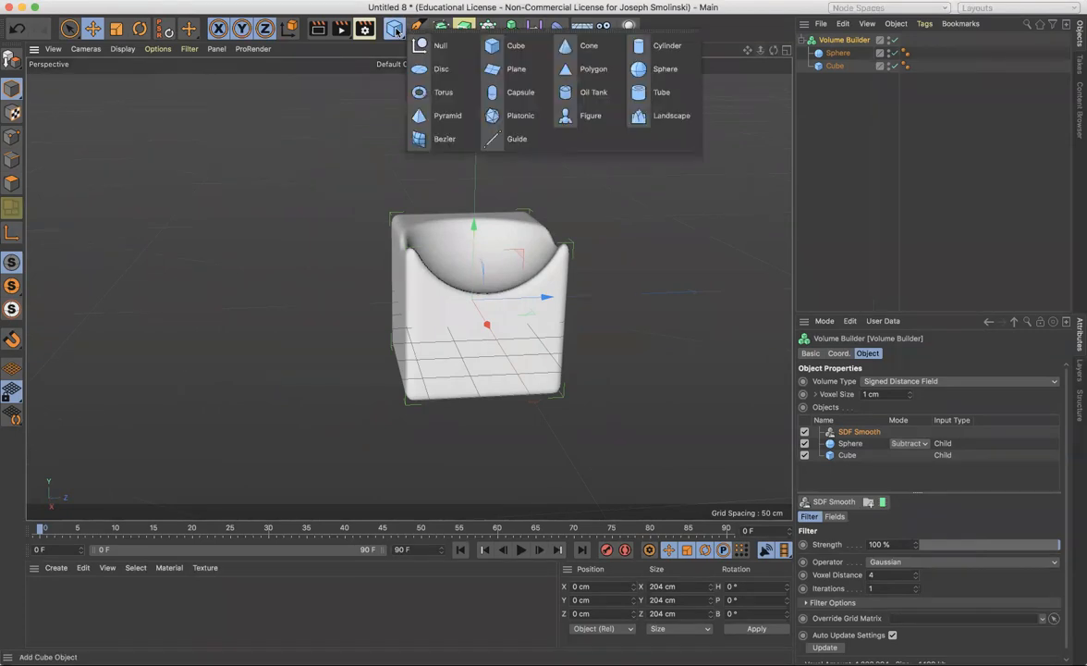
Step: Add a second cube and stretch it into a thin, tall slab
click(515, 45)
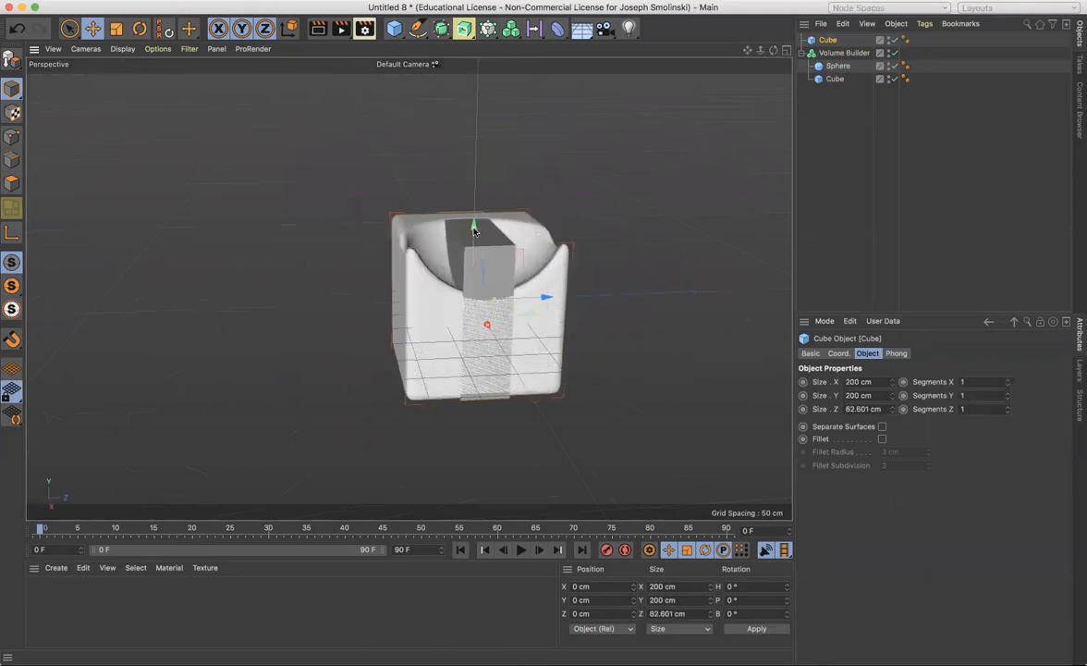
drag(473, 229, 474, 197)
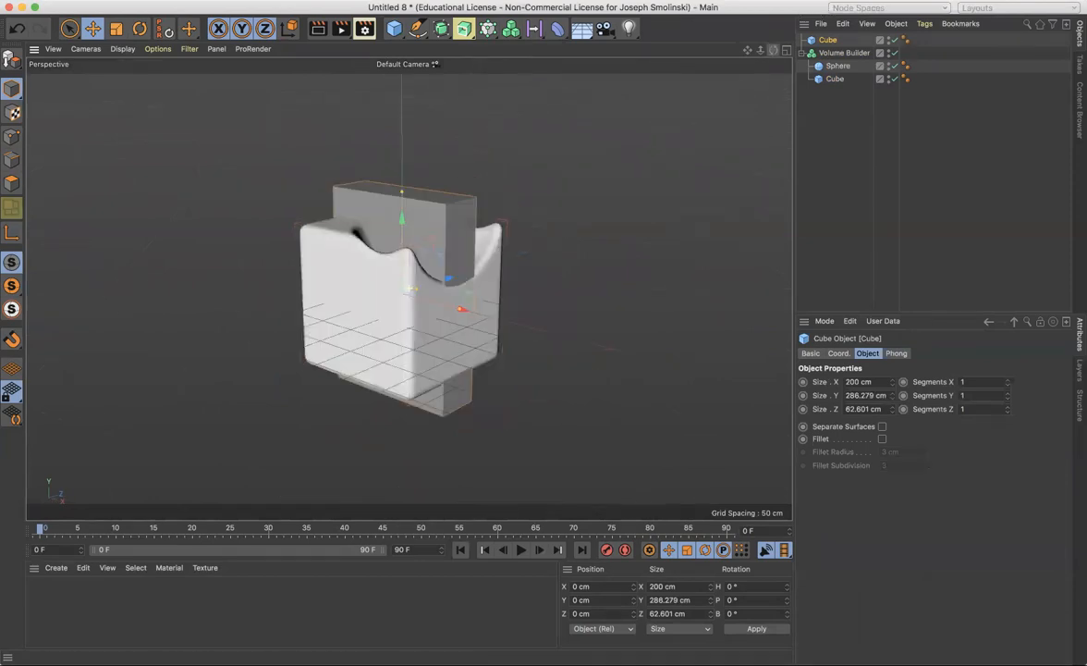
drag(460, 309, 411, 307)
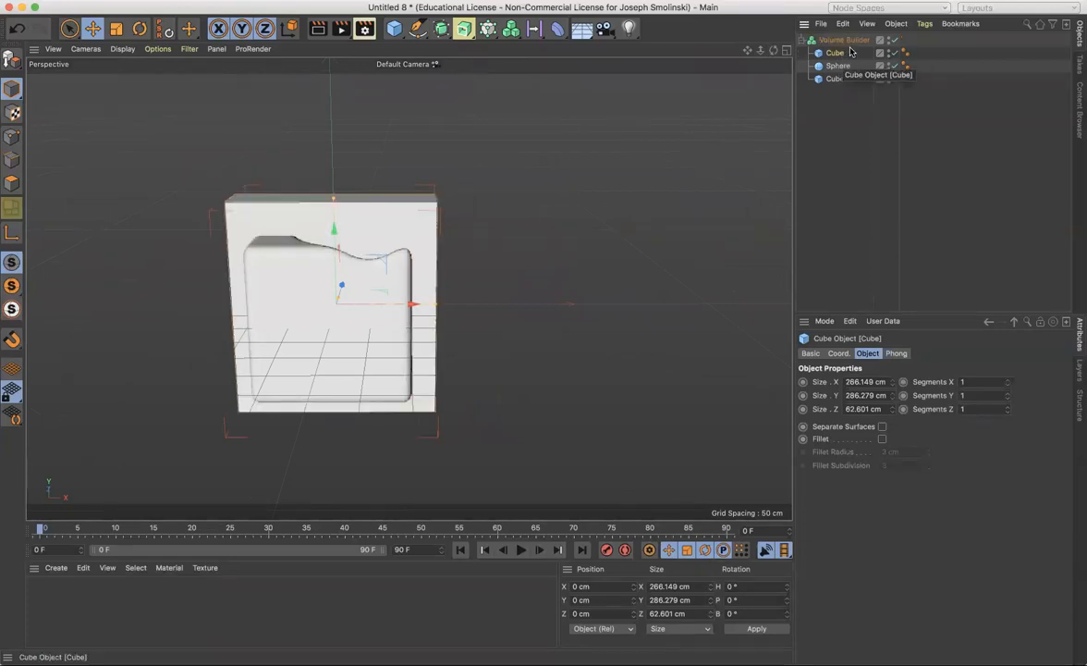
click(843, 38)
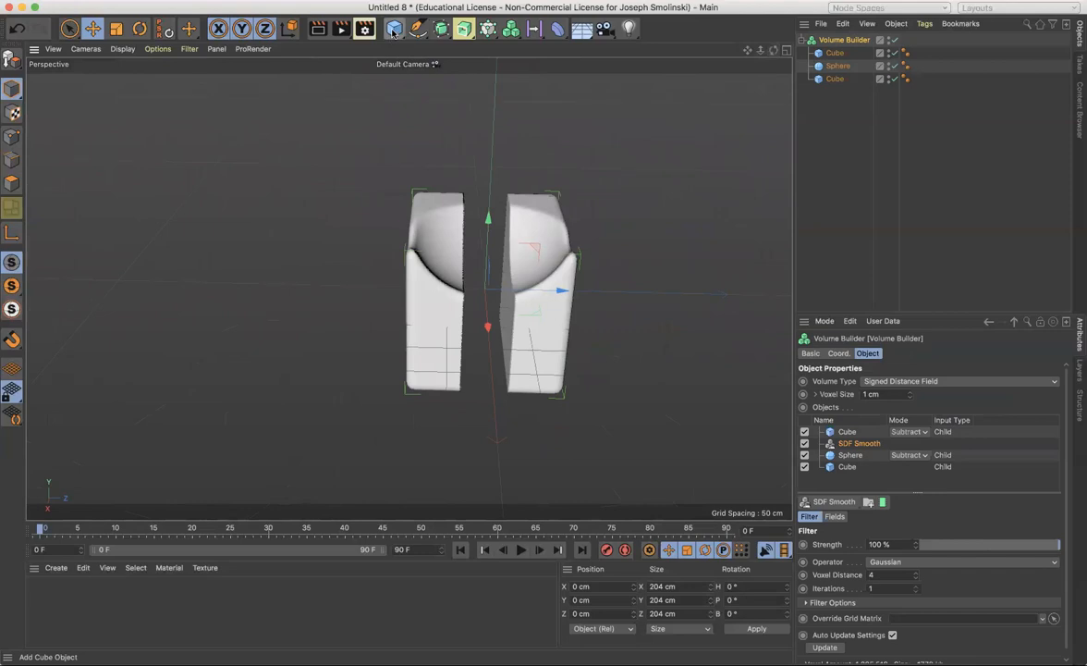
Step: Add a second sphere to the Volume Builder and open its Mode dropdown
click(393, 27)
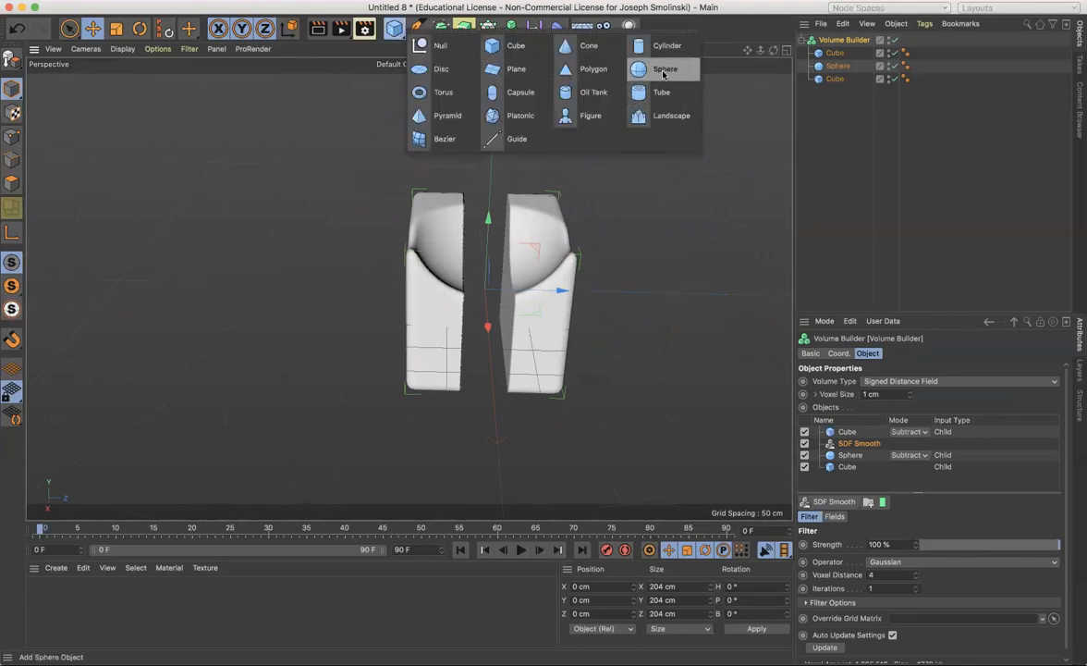
click(664, 68)
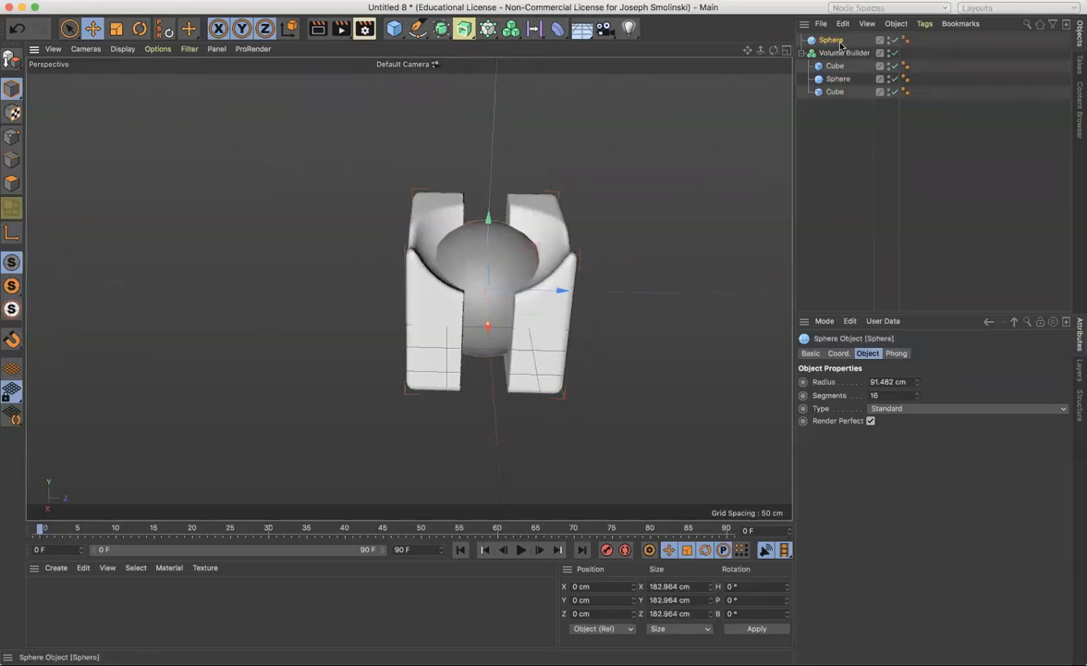
click(844, 40)
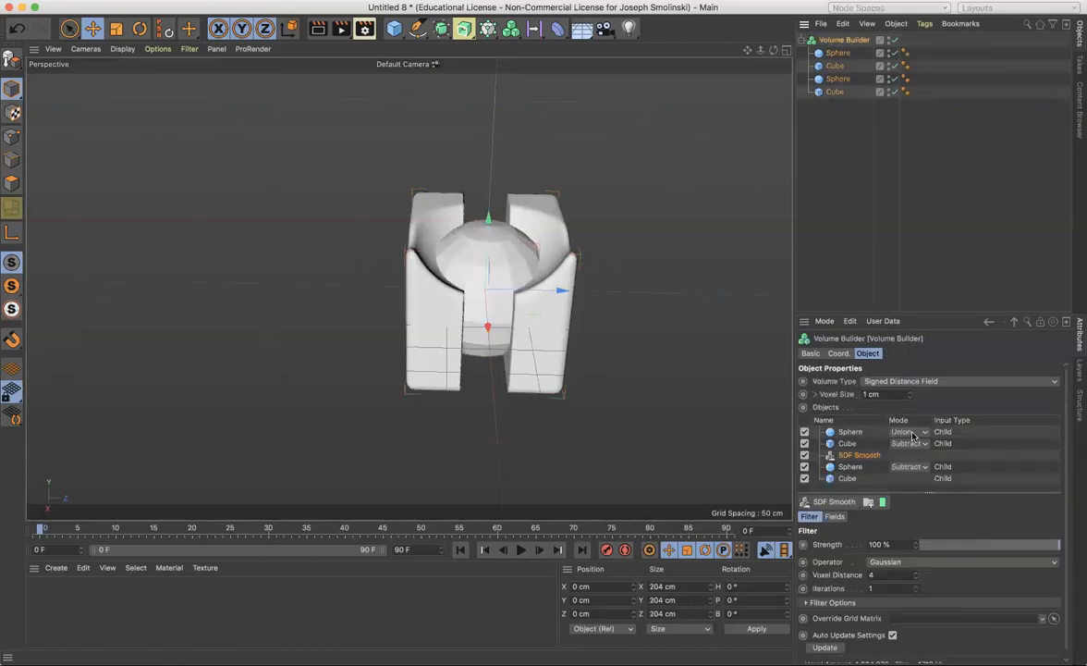
click(908, 430)
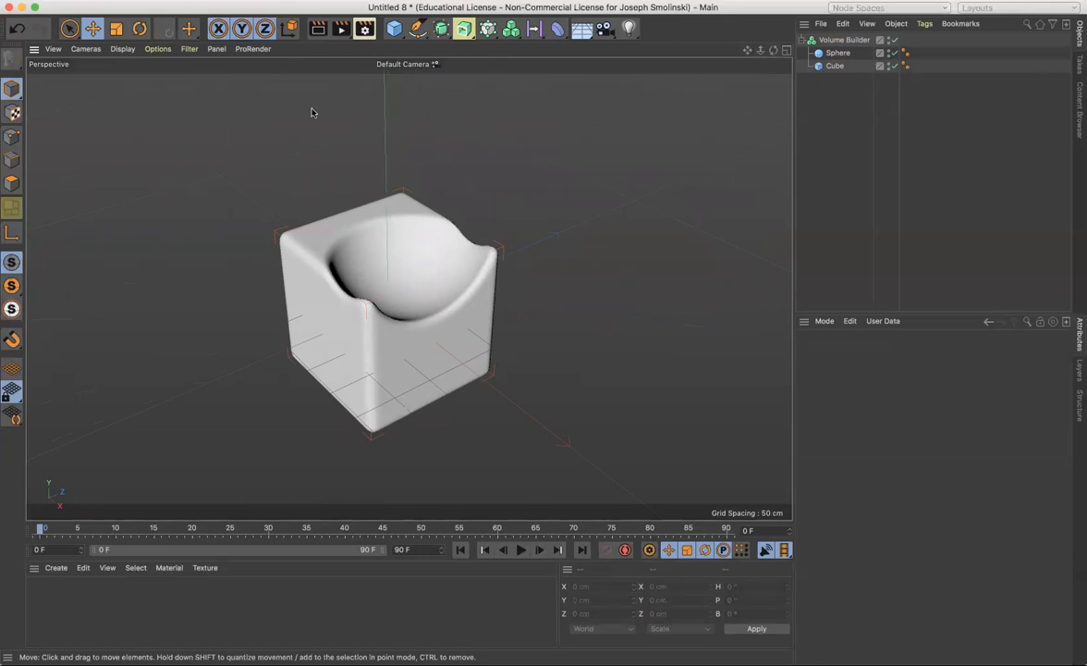
Step: Delete the extra cube and sphere, keeping the original sphere and cube
click(318, 29)
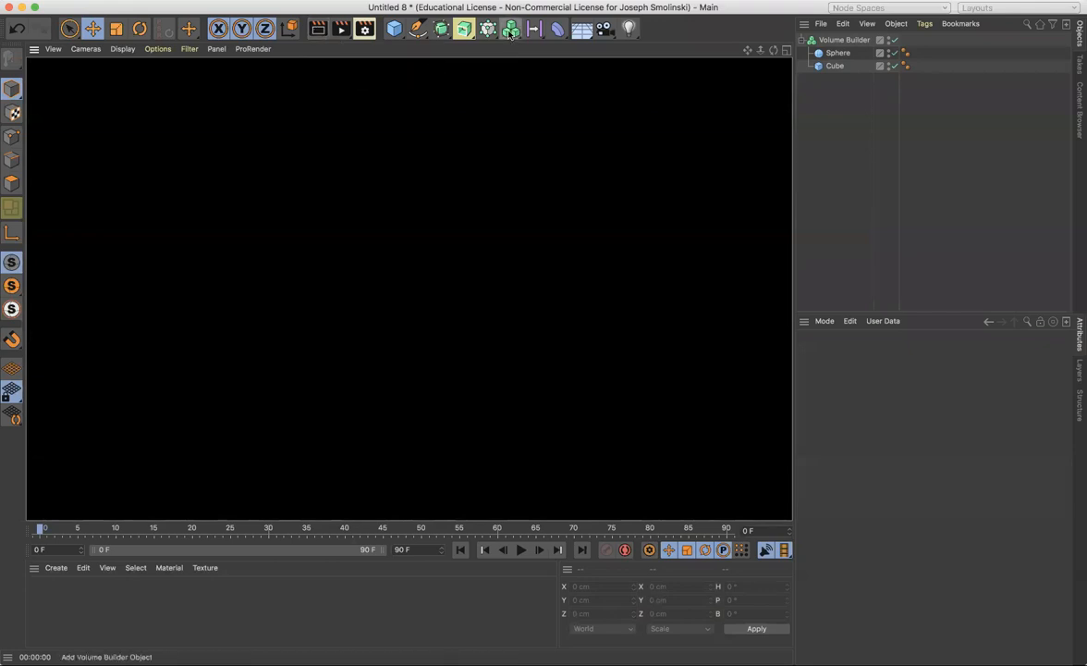
Step: Add a Volume Mesher from the Volume menu and place the Volume Builder under it
click(511, 29)
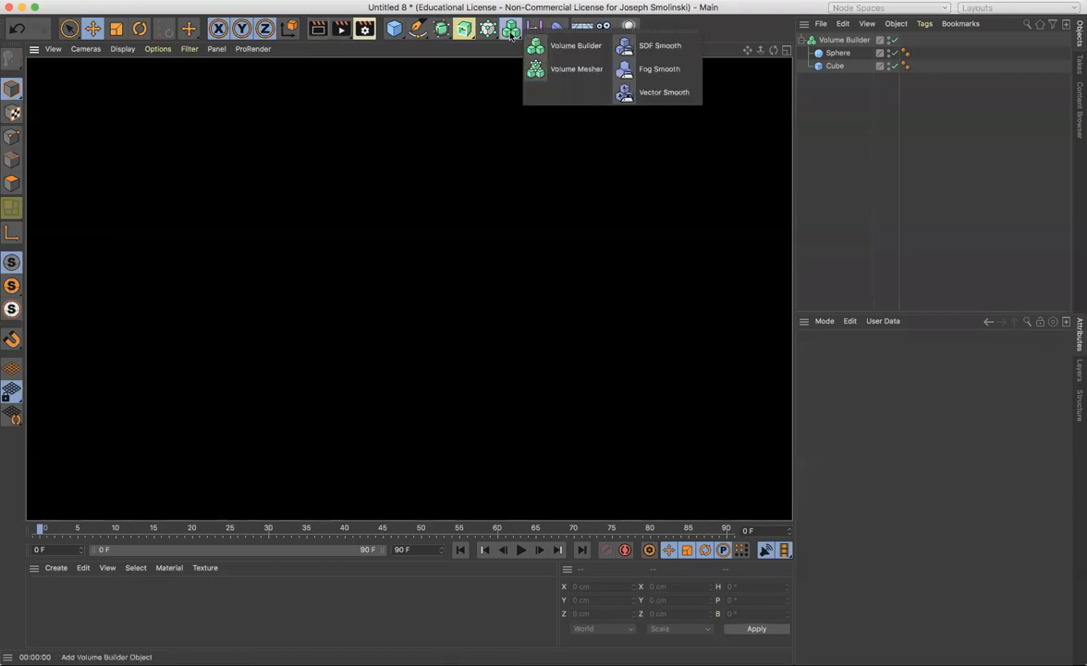
click(576, 67)
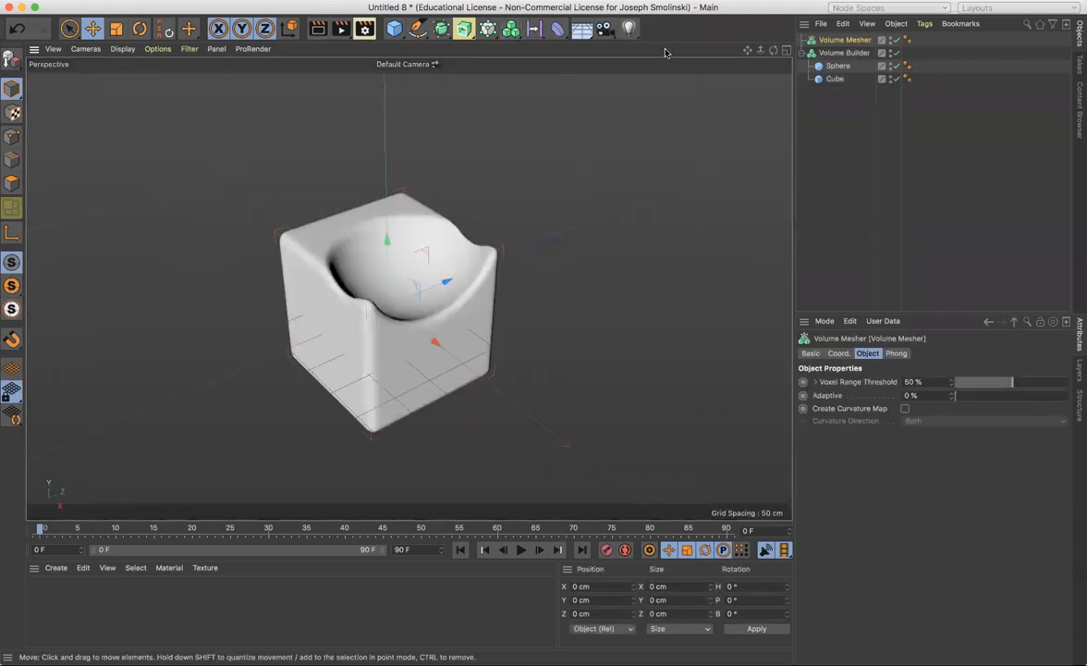
click(844, 53)
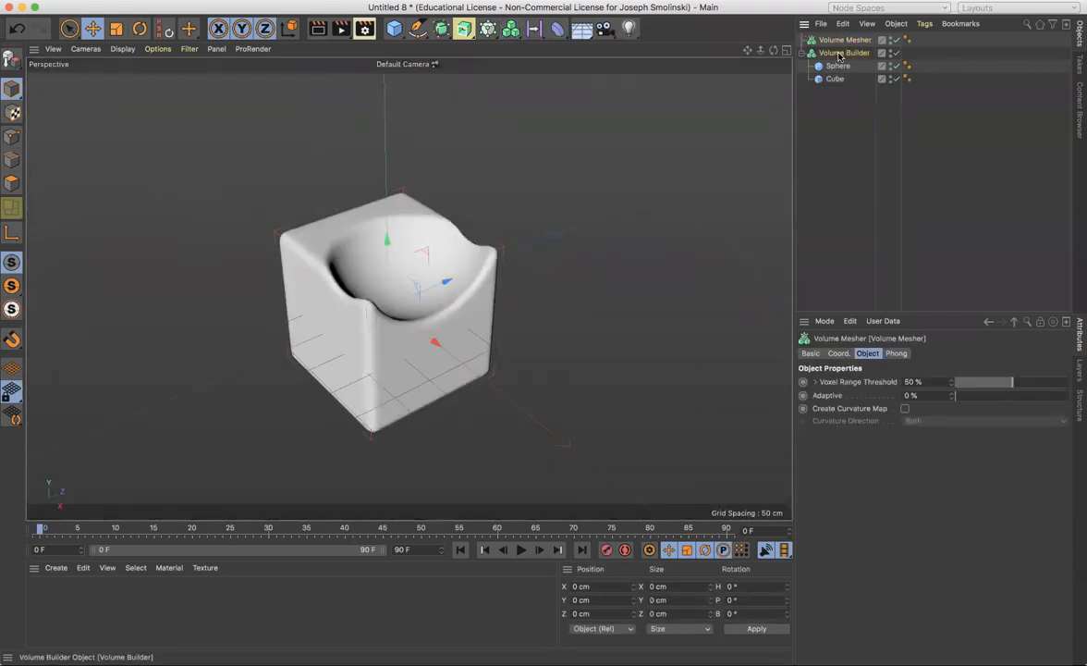
click(850, 52)
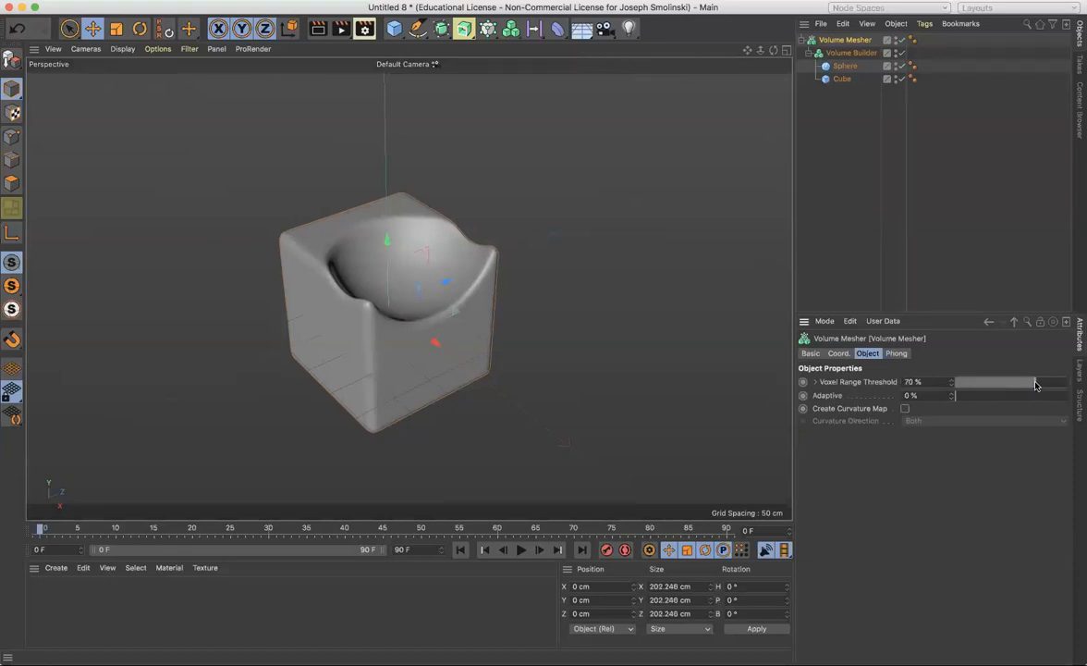
Step: Set Voxel Range Threshold to 79%, test Adaptive leaving it at 0%, and show the polygon wireframe
drag(1003, 382, 1044, 382)
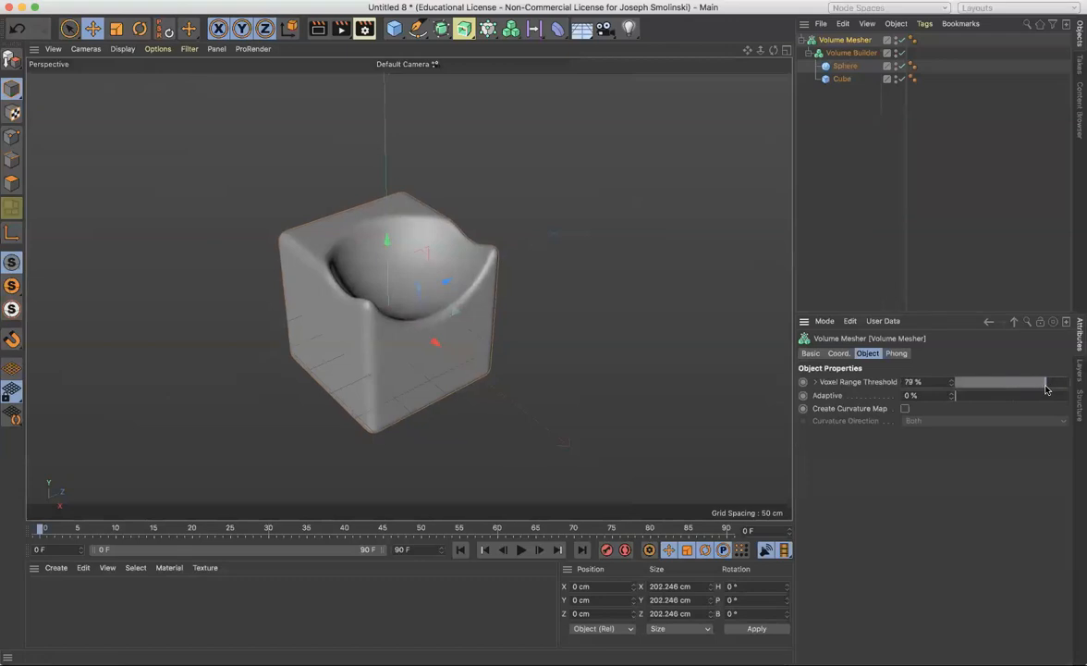
drag(952, 394, 970, 394)
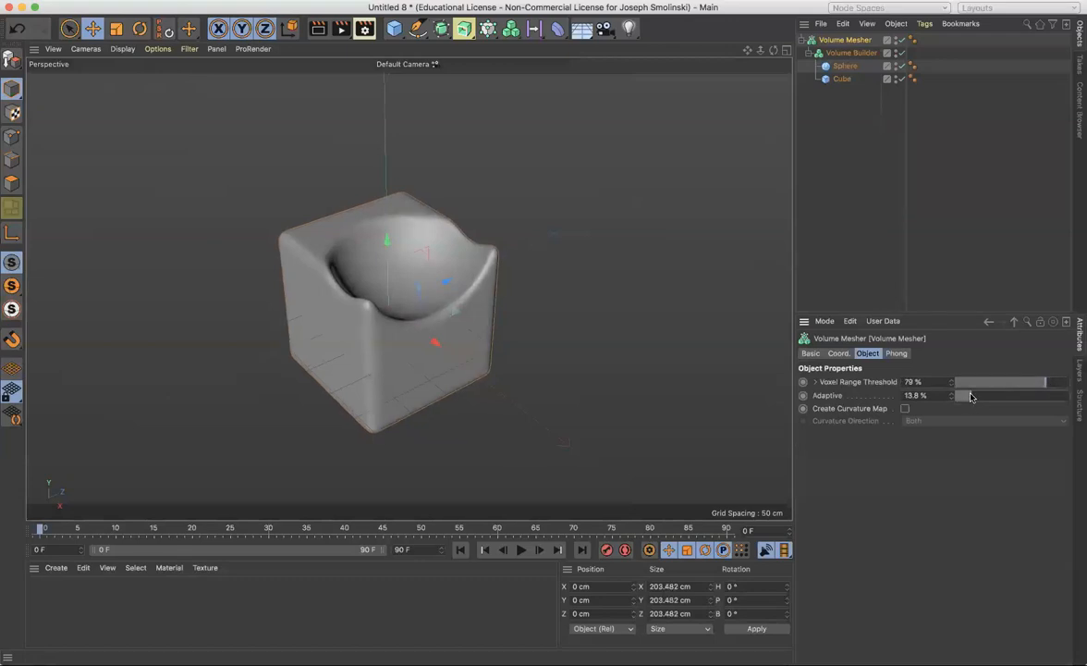
drag(999, 394, 955, 395)
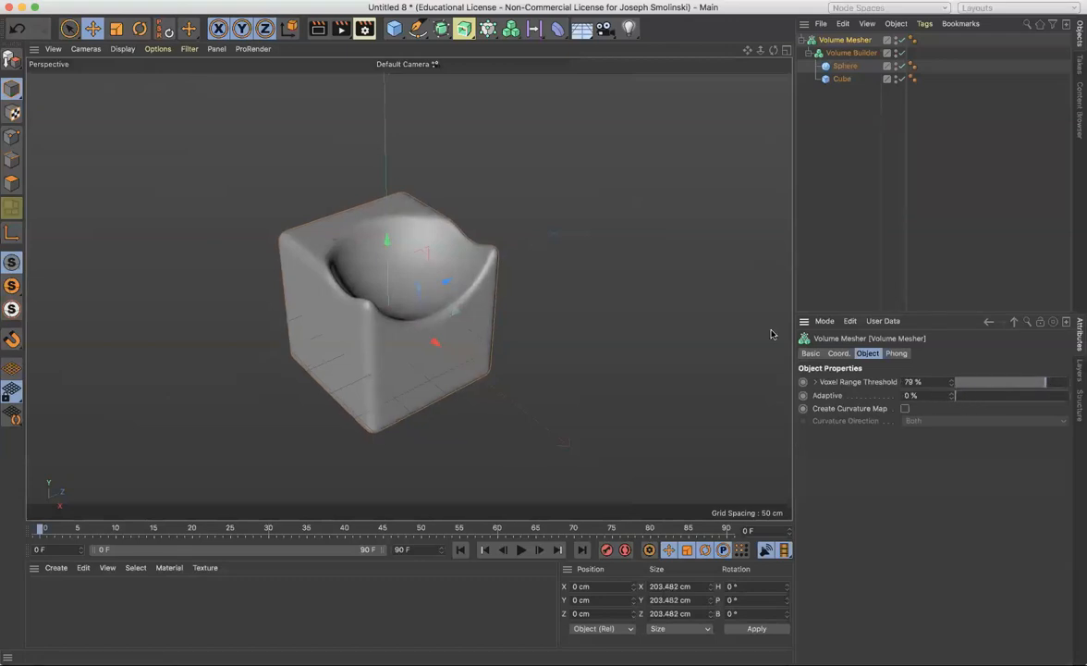
mouse_move(157, 64)
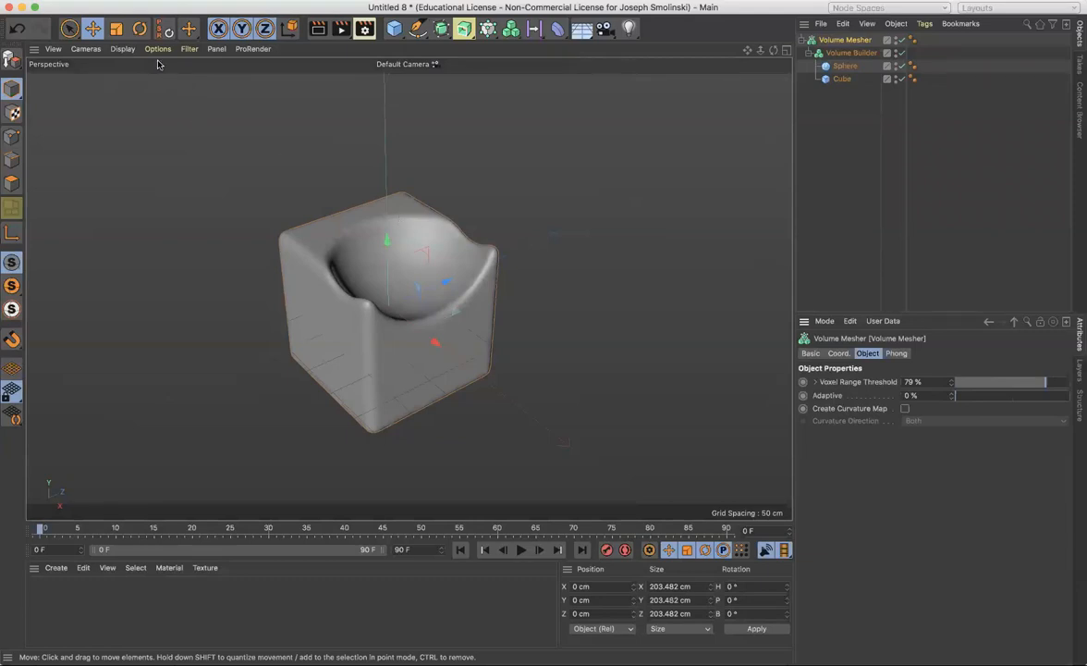
click(122, 48)
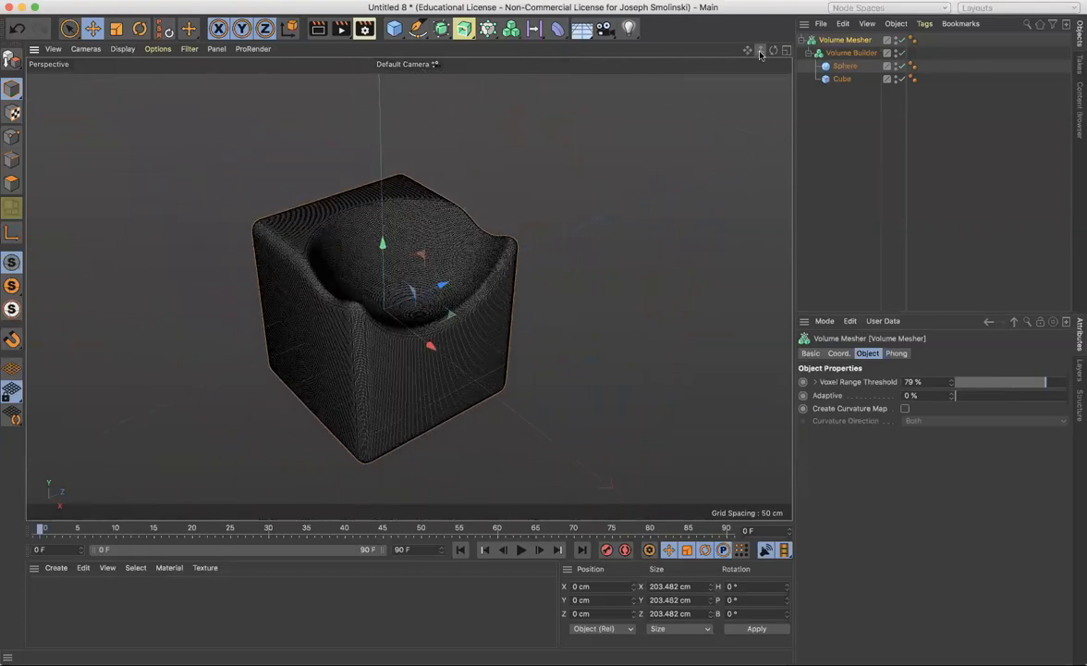
mouse_move(881, 387)
text(0.3)
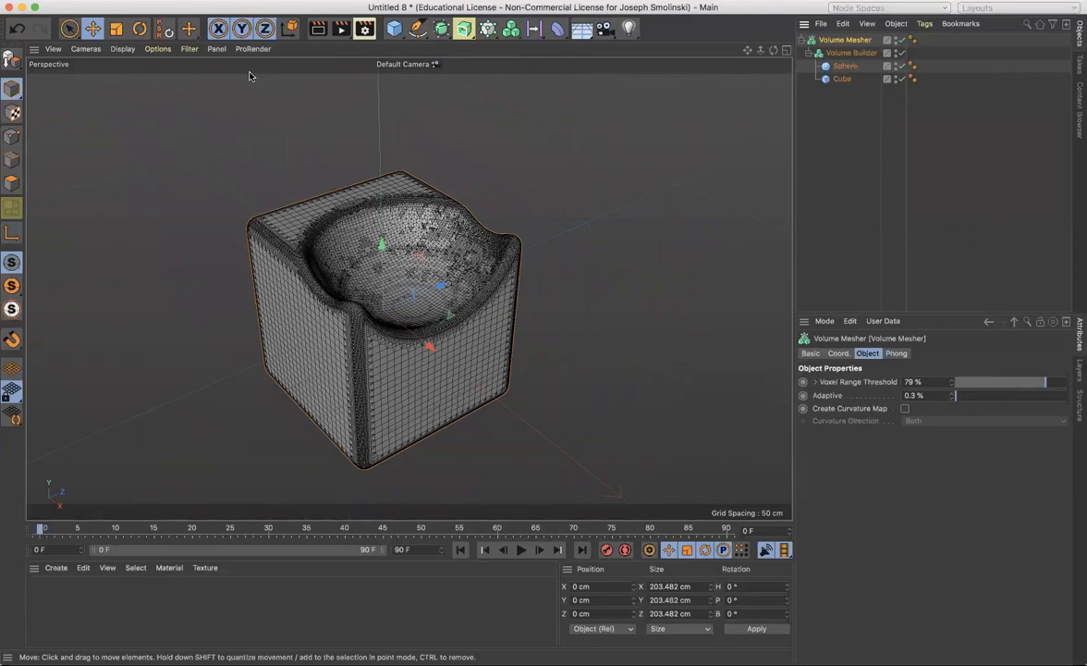
mouse_move(318, 28)
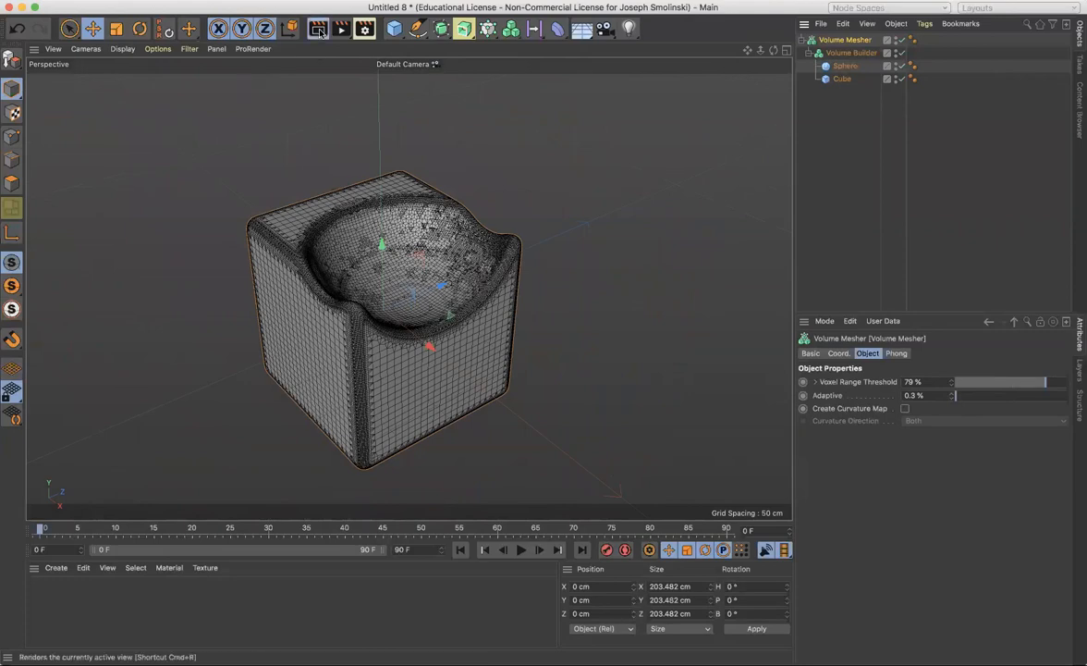
Step: Render the view of the smooth hollowed cube, then select the Volume Mesher object
click(317, 28)
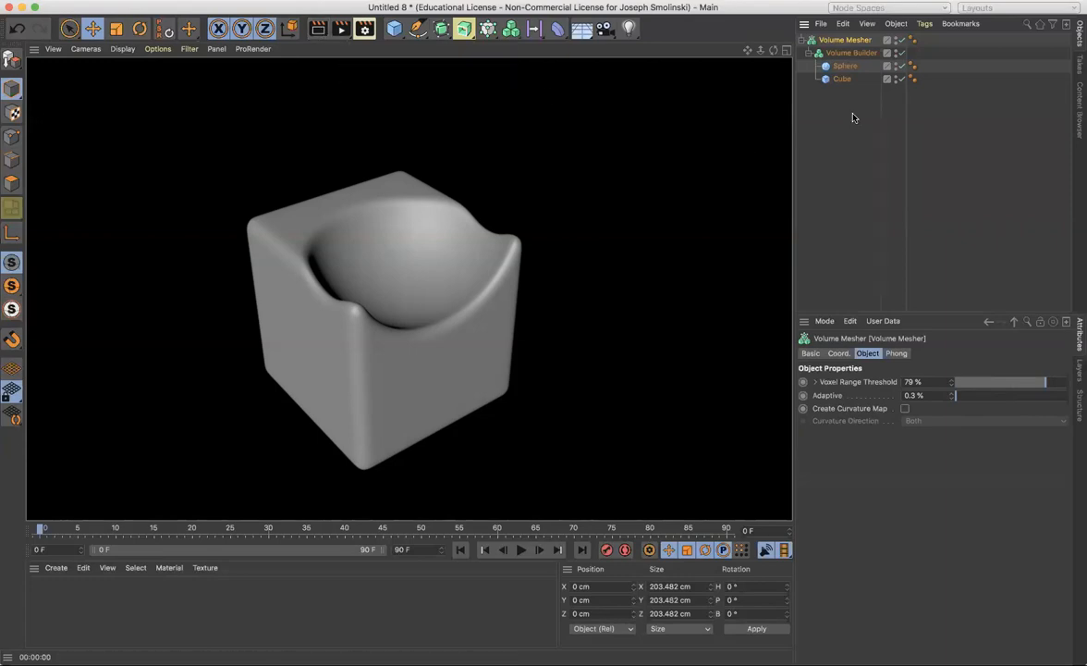
click(844, 40)
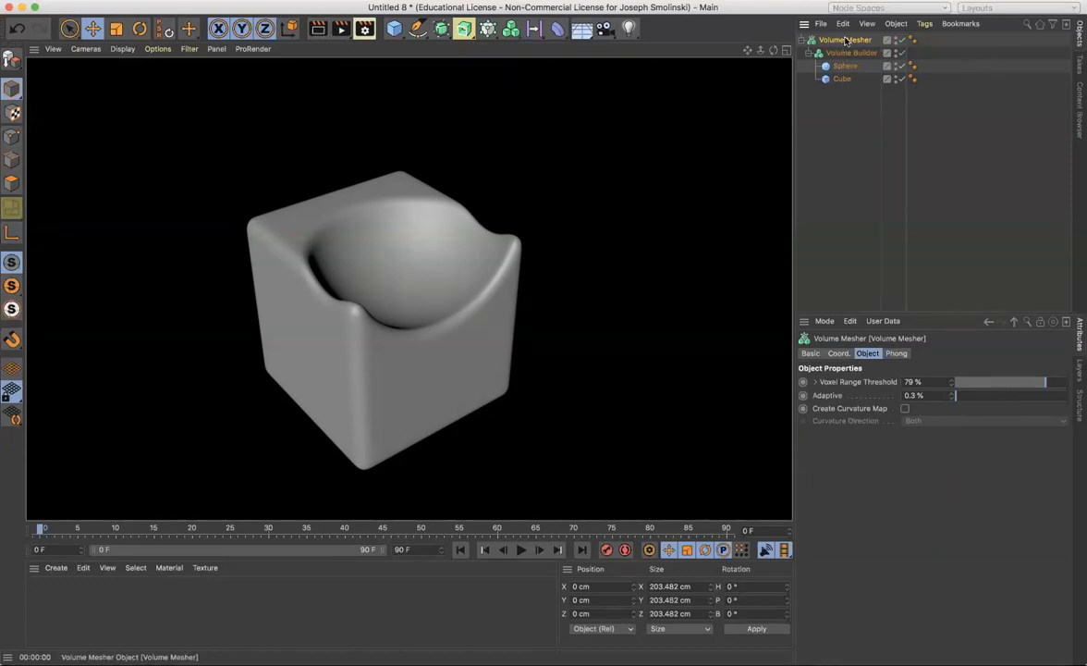